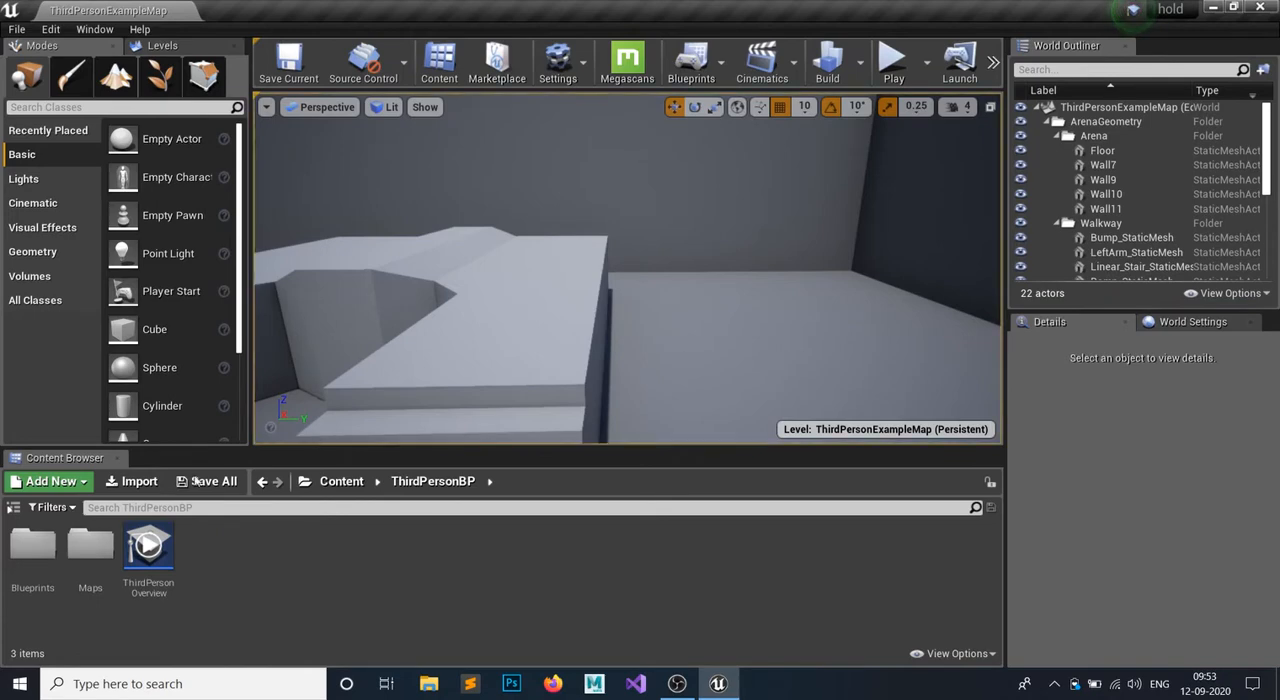
# Open the ThirdPersonCharacter blueprint from ThirdPersonBP > Blueprints.
pyautogui.doubleClick(32, 548)
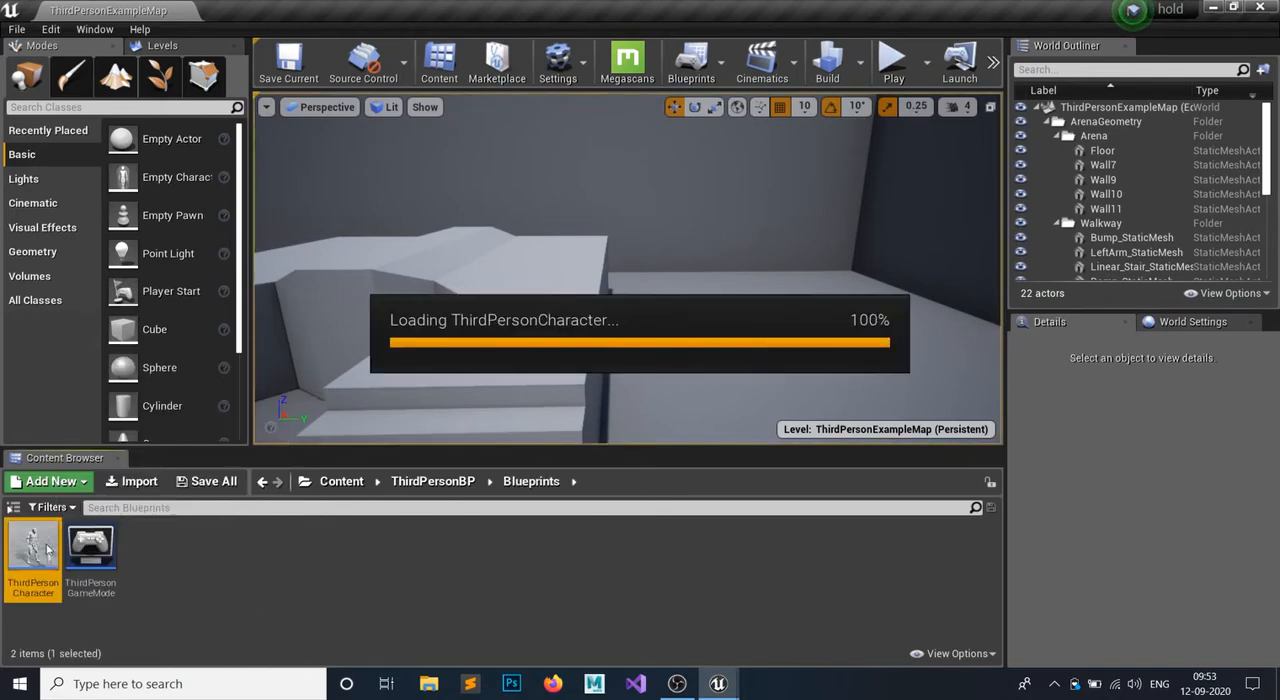
pyautogui.doubleClick(32, 552)
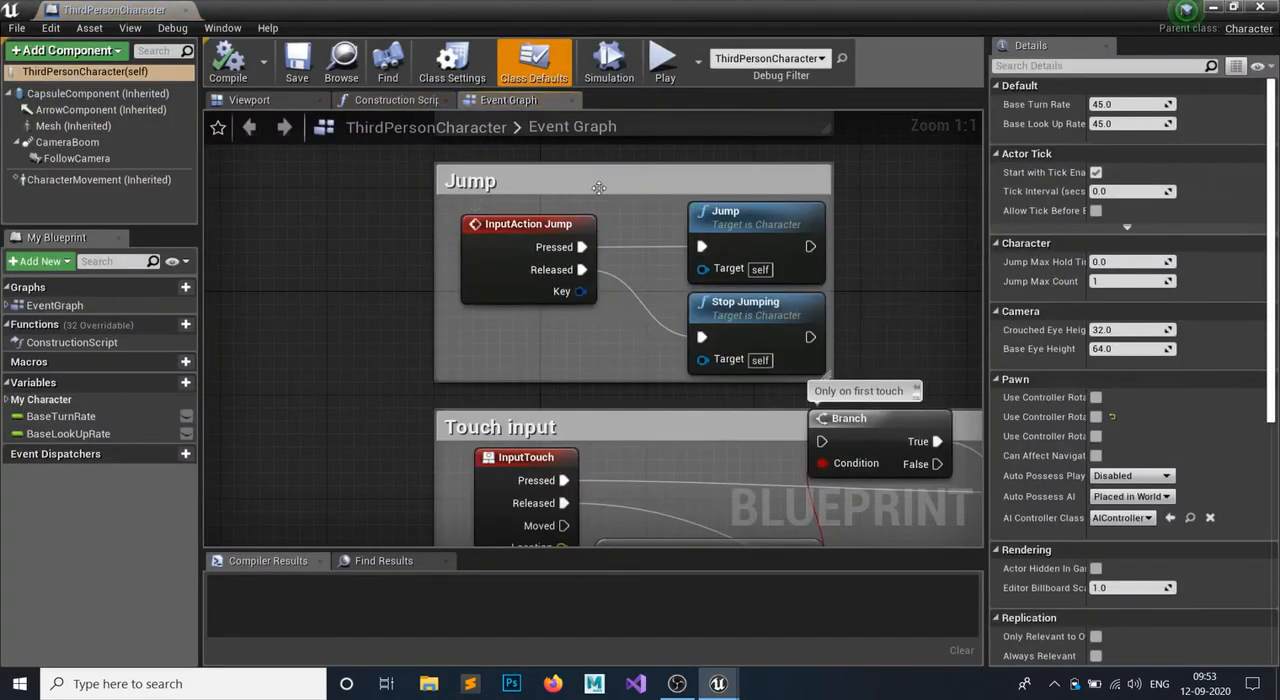
pyautogui.moveTo(394, 316)
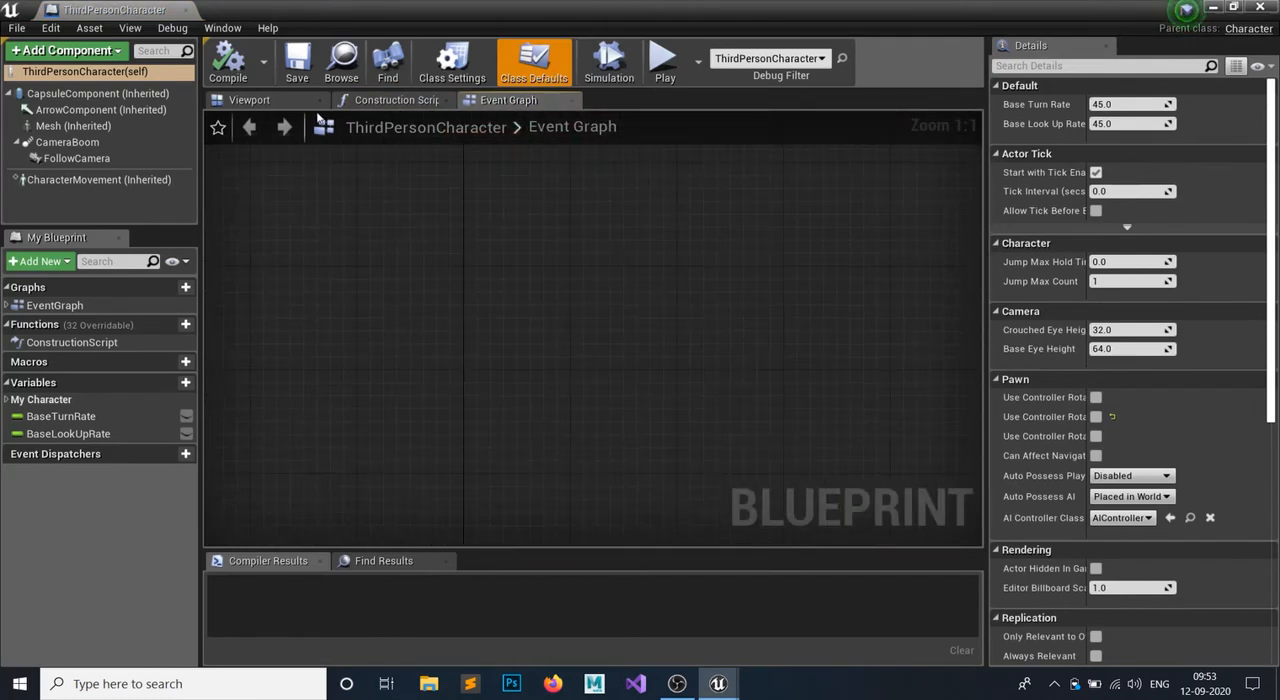
pyautogui.moveTo(360, 328)
pyautogui.write('H')
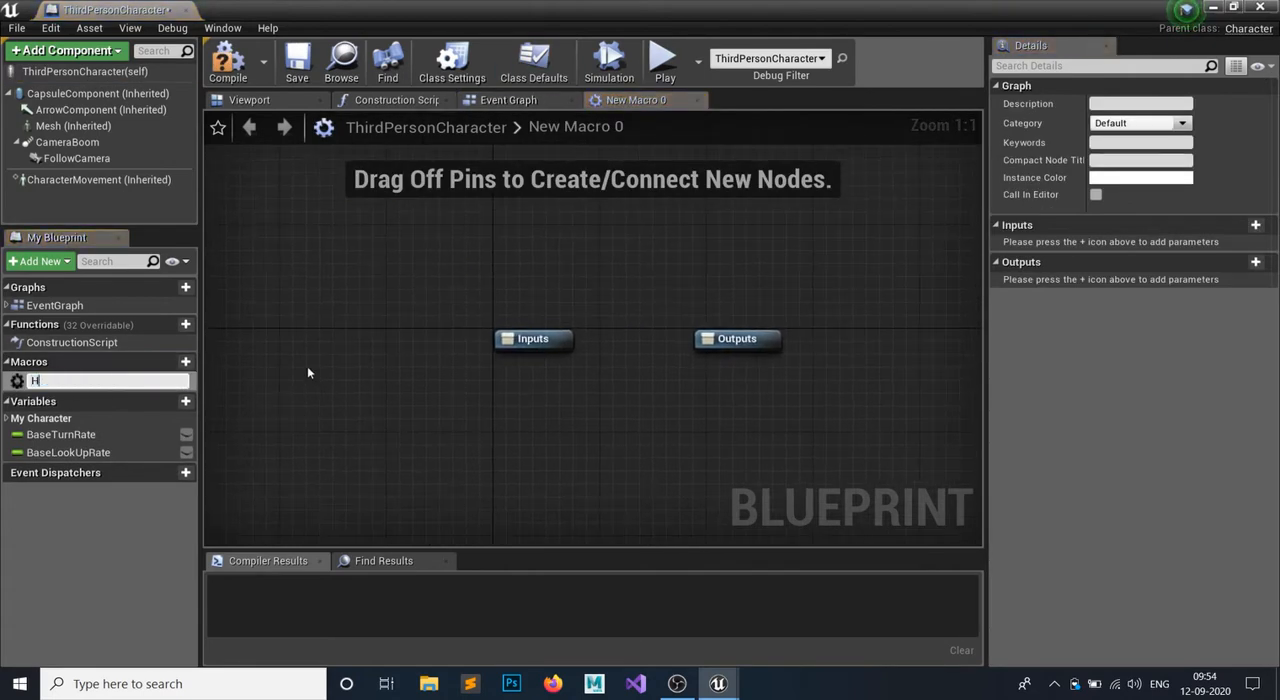
# Name the new macro 'Hold/Tap' and confirm it.
pyautogui.write('old/T')
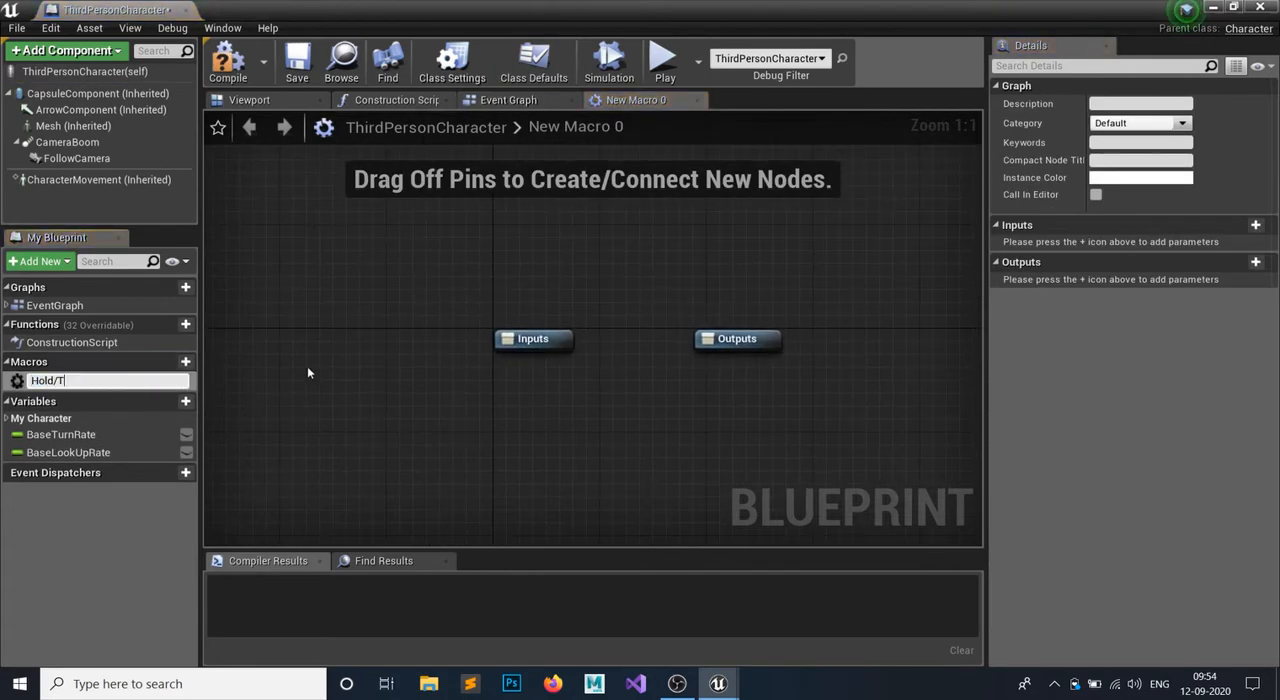
pyautogui.press('Enter')
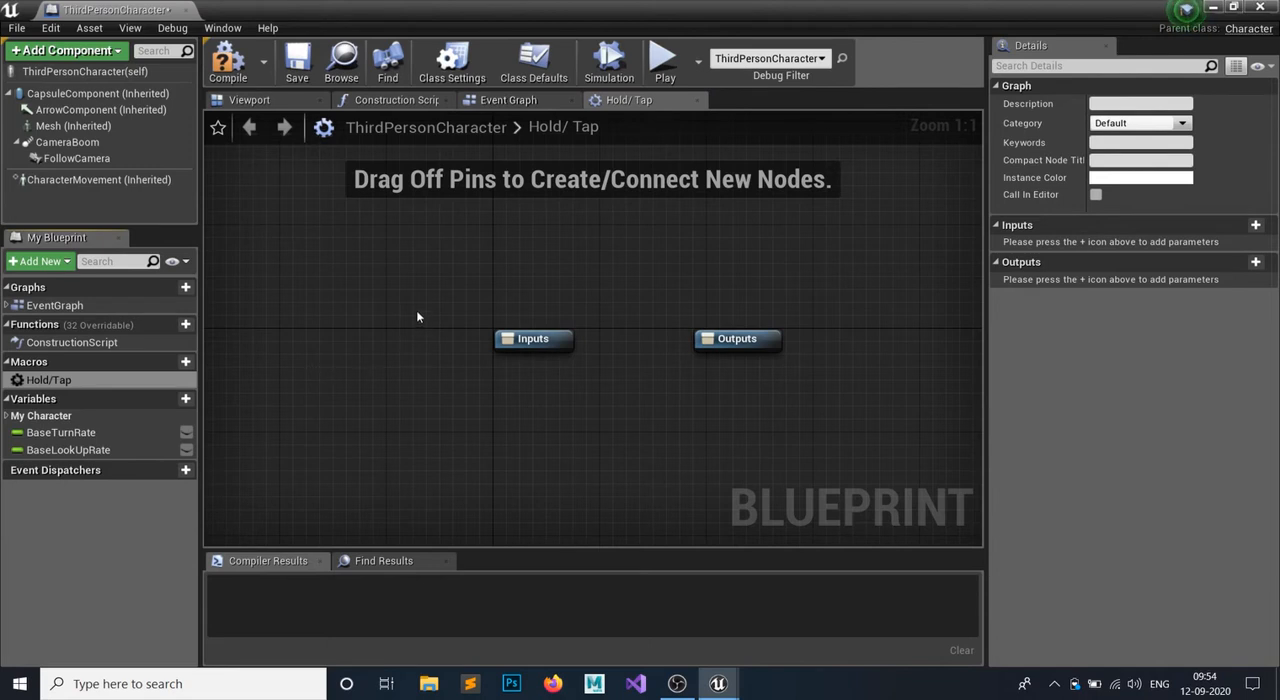
pyautogui.moveTo(624, 348)
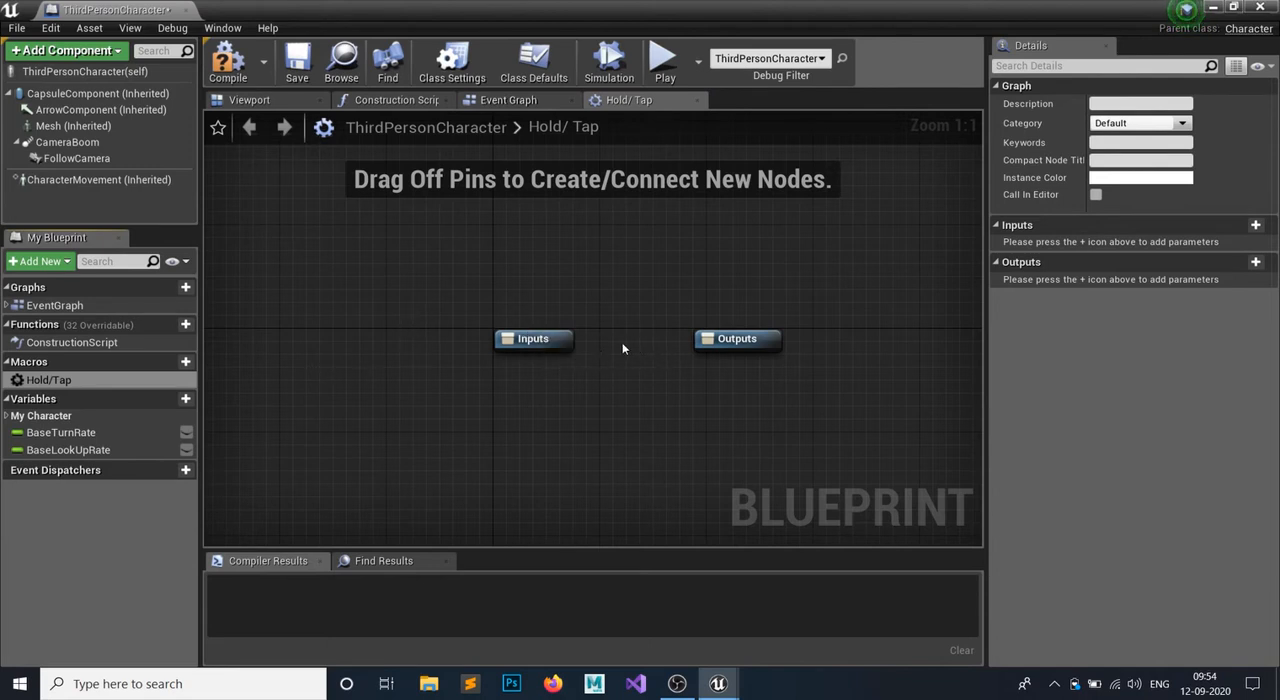
pyautogui.moveTo(368, 270)
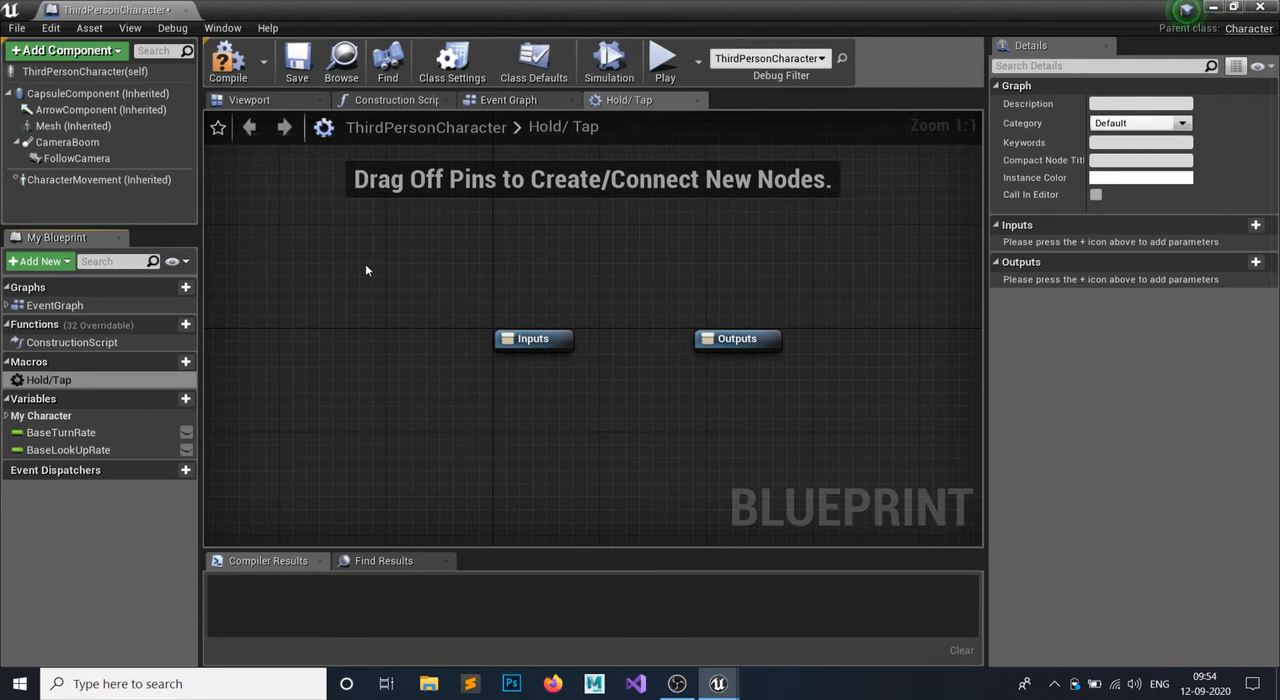
pyautogui.moveTo(456, 276)
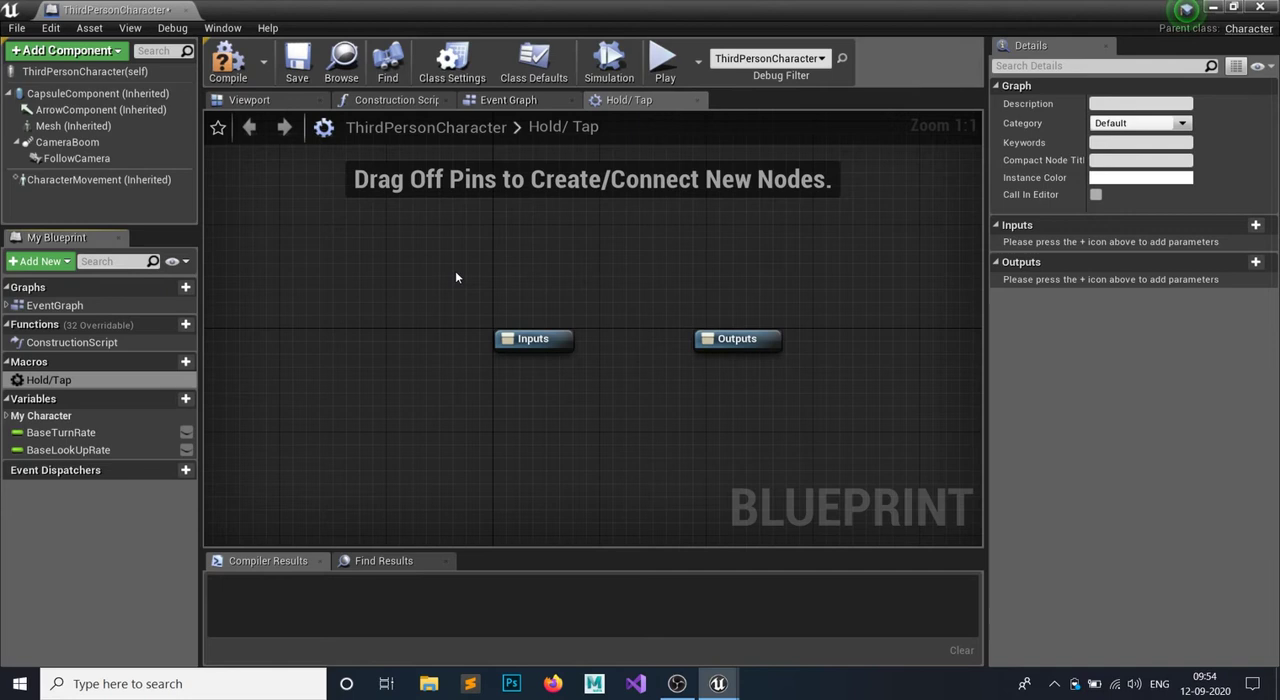
# Add an Exec input named Pressed to the macro's Inputs node.
pyautogui.click(532, 338)
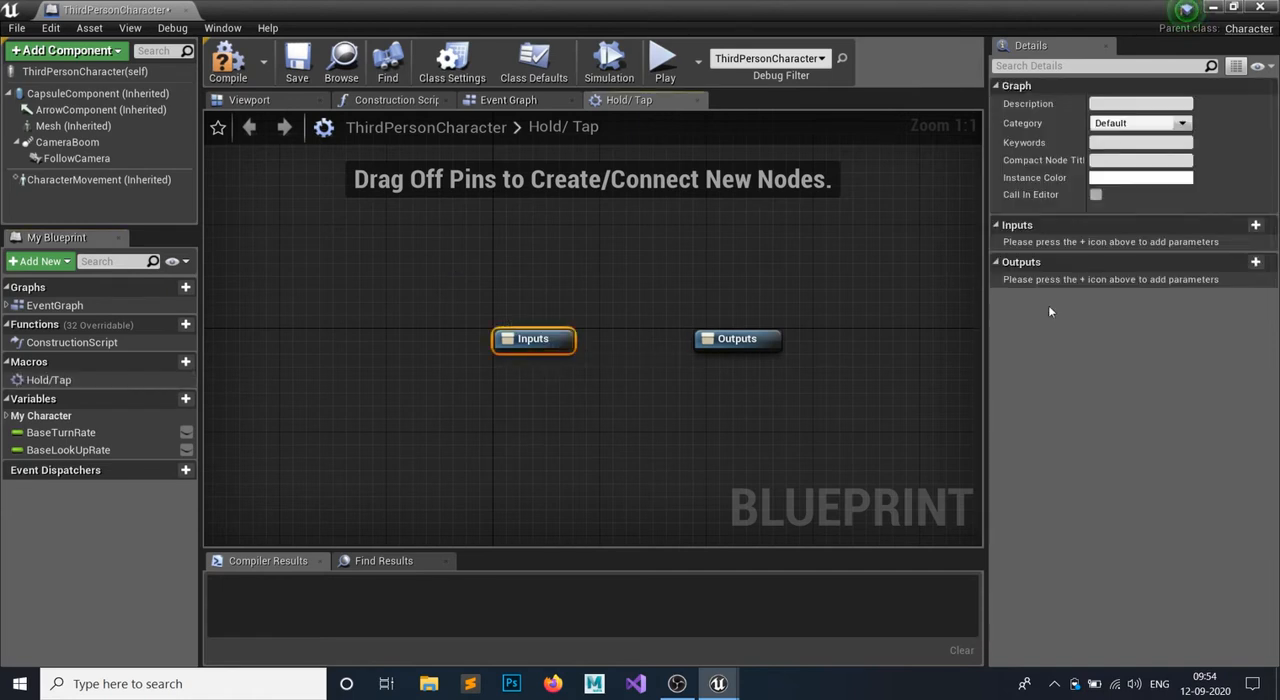
pyautogui.click(1256, 226)
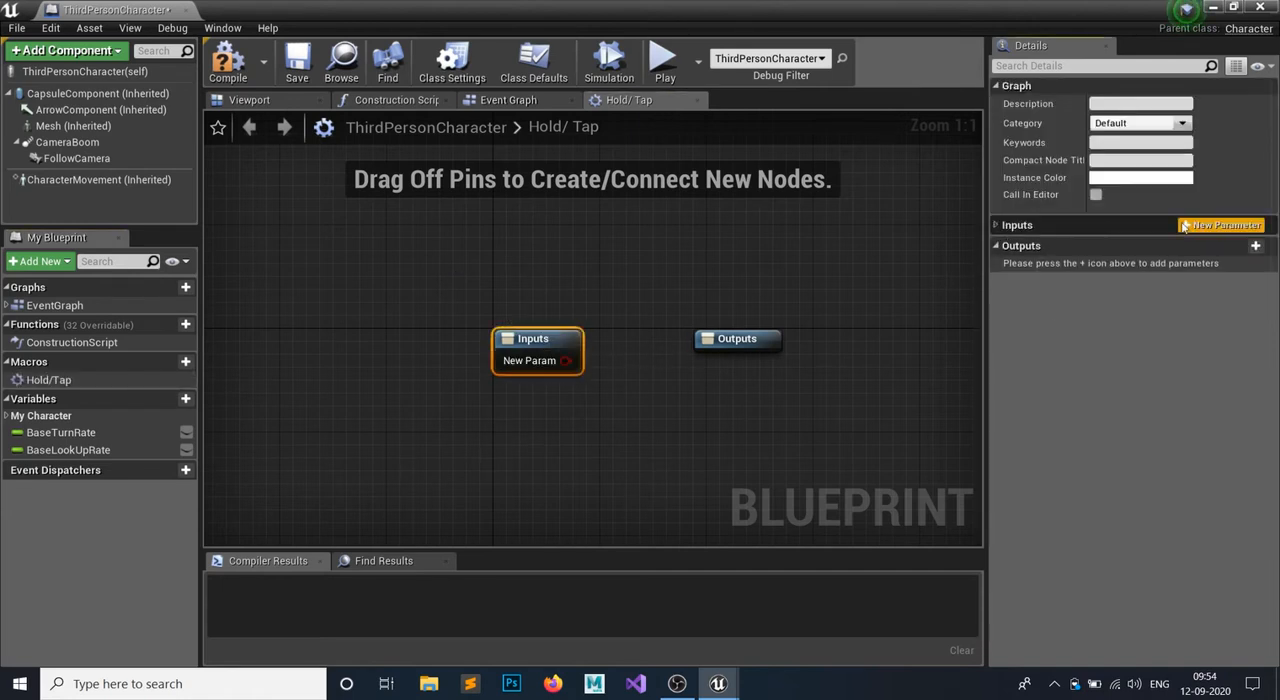
pyautogui.click(1256, 224)
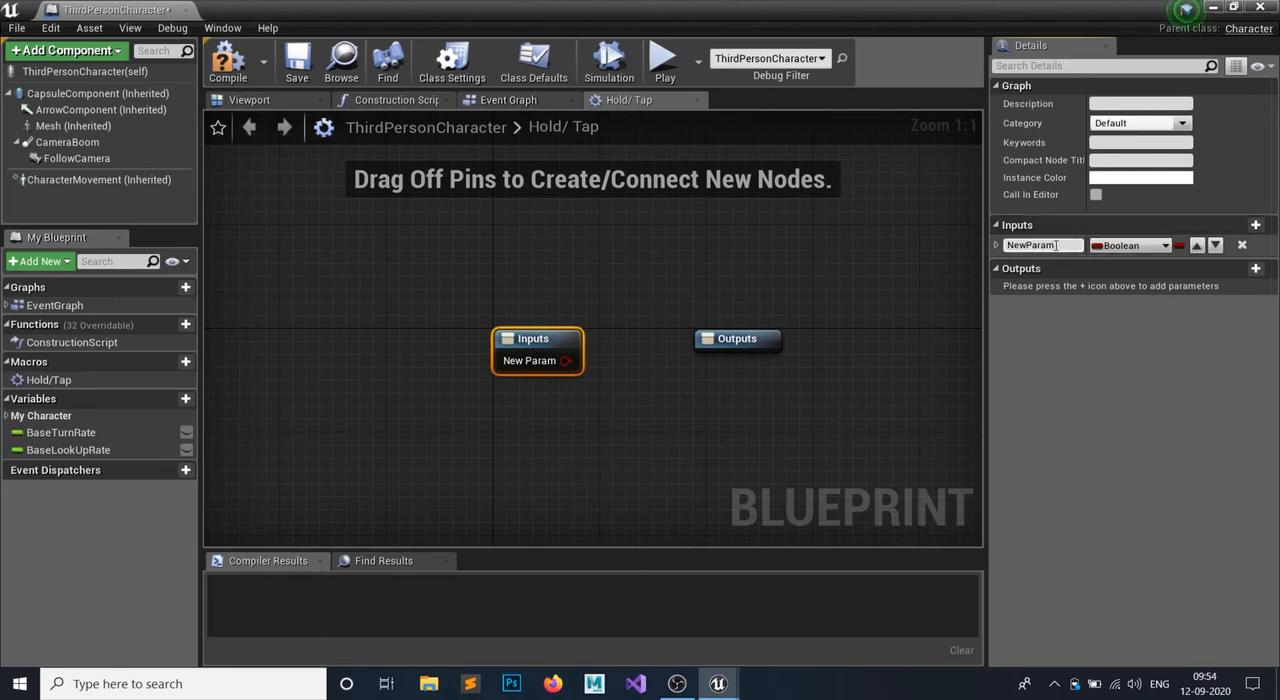
pyautogui.write('Pres')
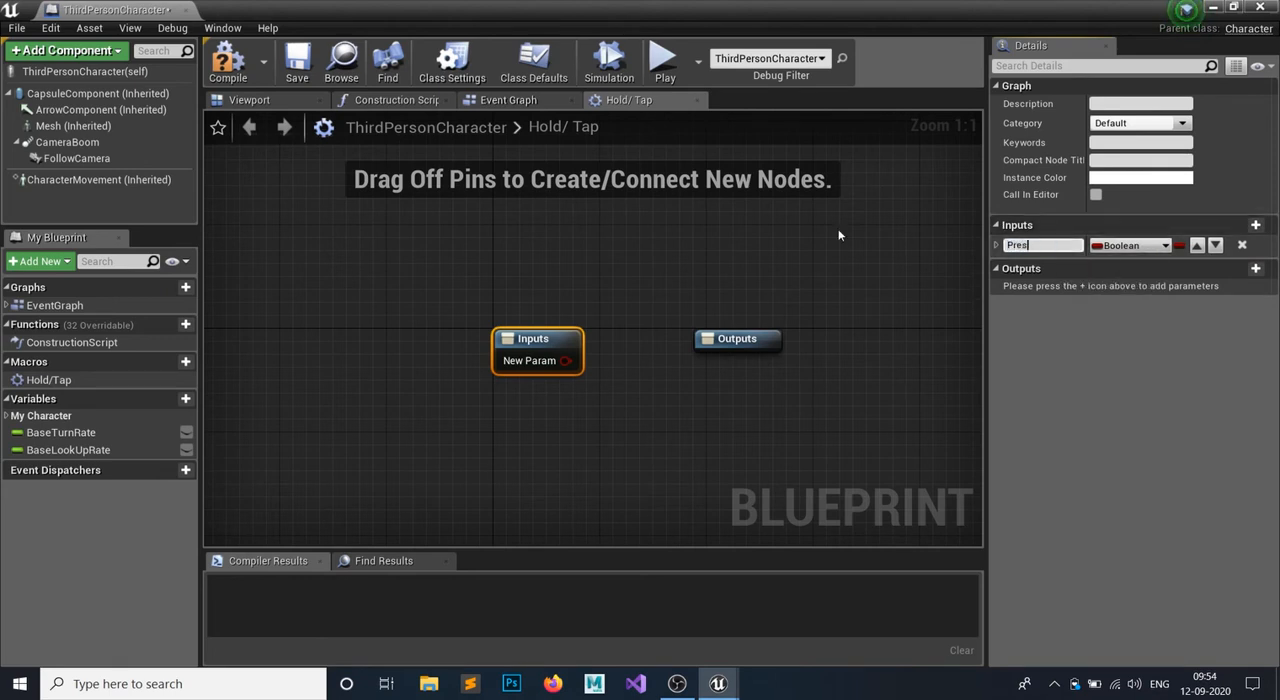
pyautogui.write('Pressed')
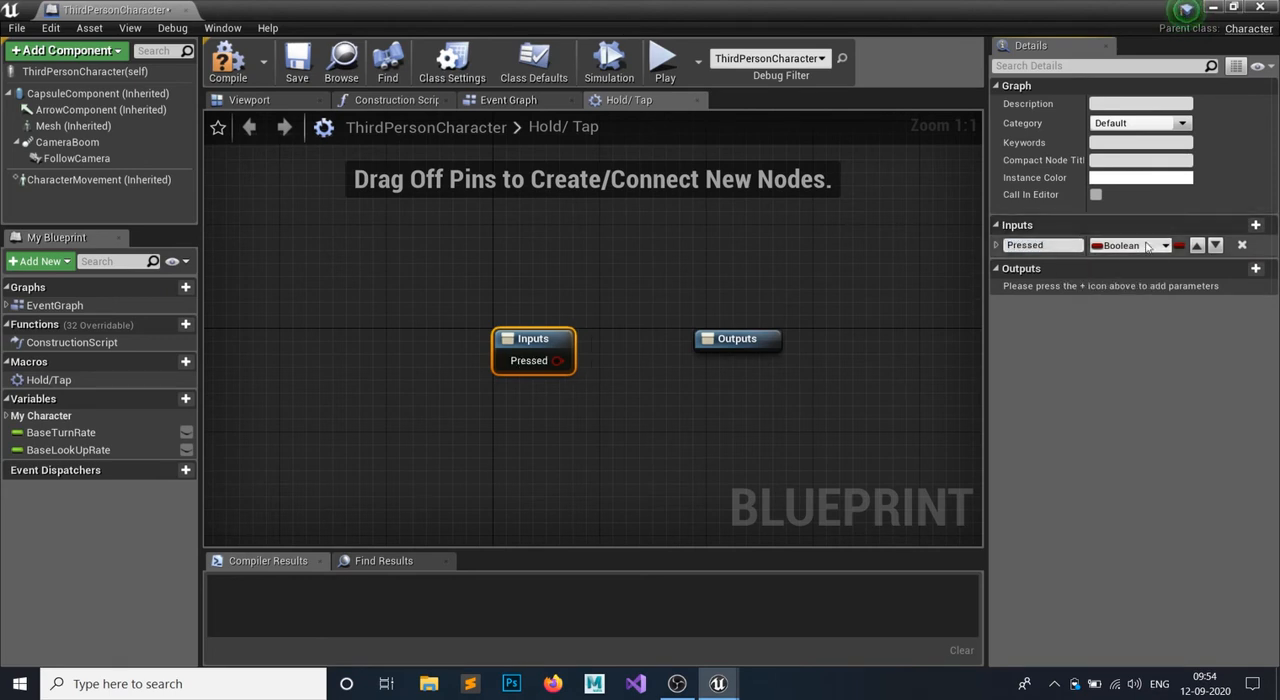
pyautogui.click(1130, 244)
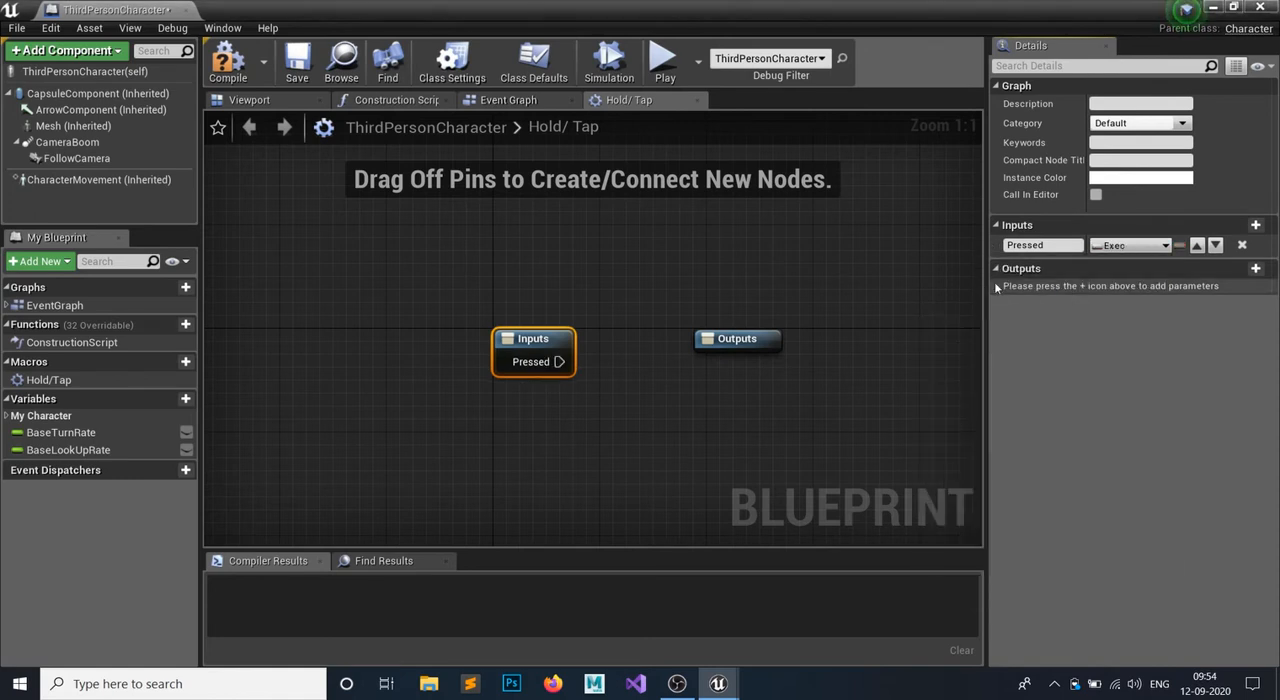
# Add a Released Exec input and a Float input named Duration.
pyautogui.click(1256, 224)
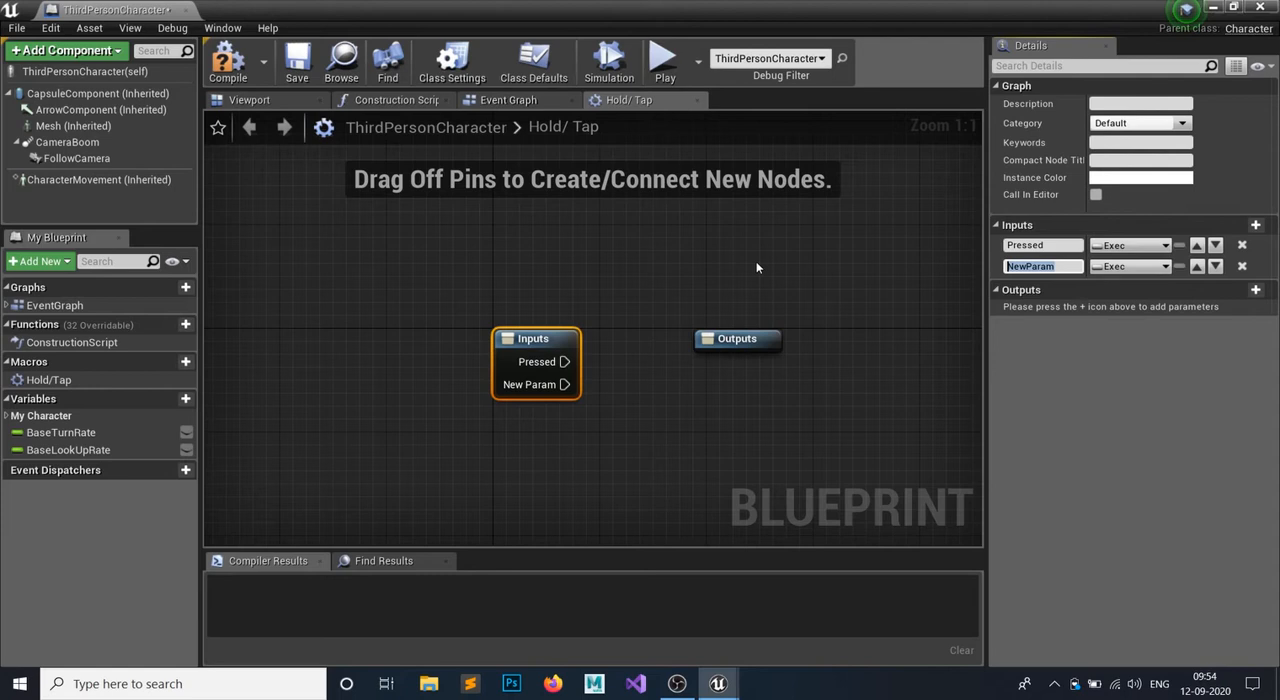
pyautogui.write('Released')
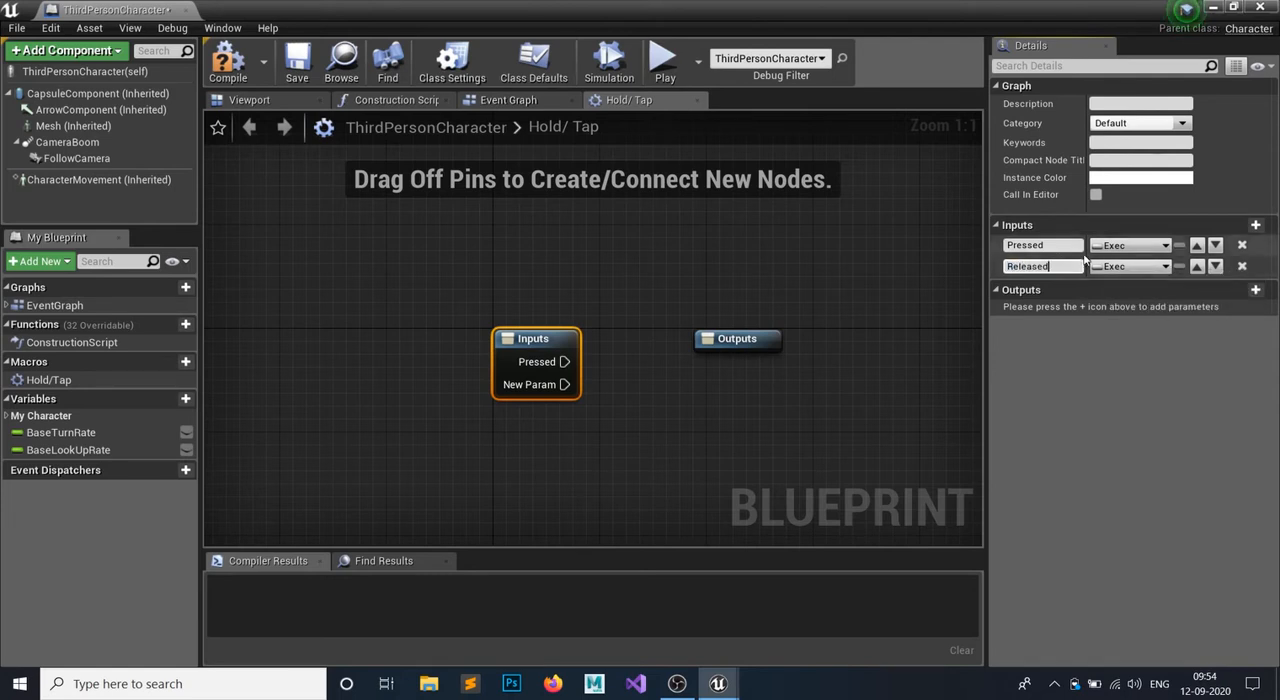
pyautogui.click(1256, 224)
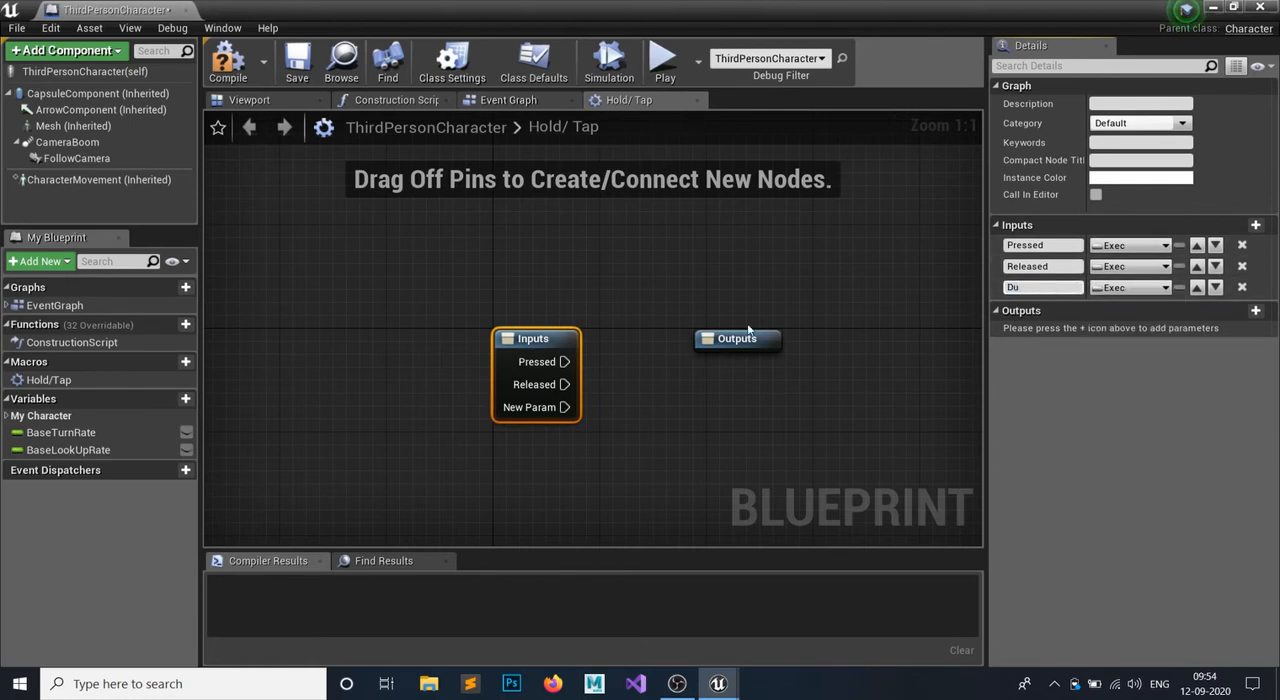
pyautogui.write('Duration')
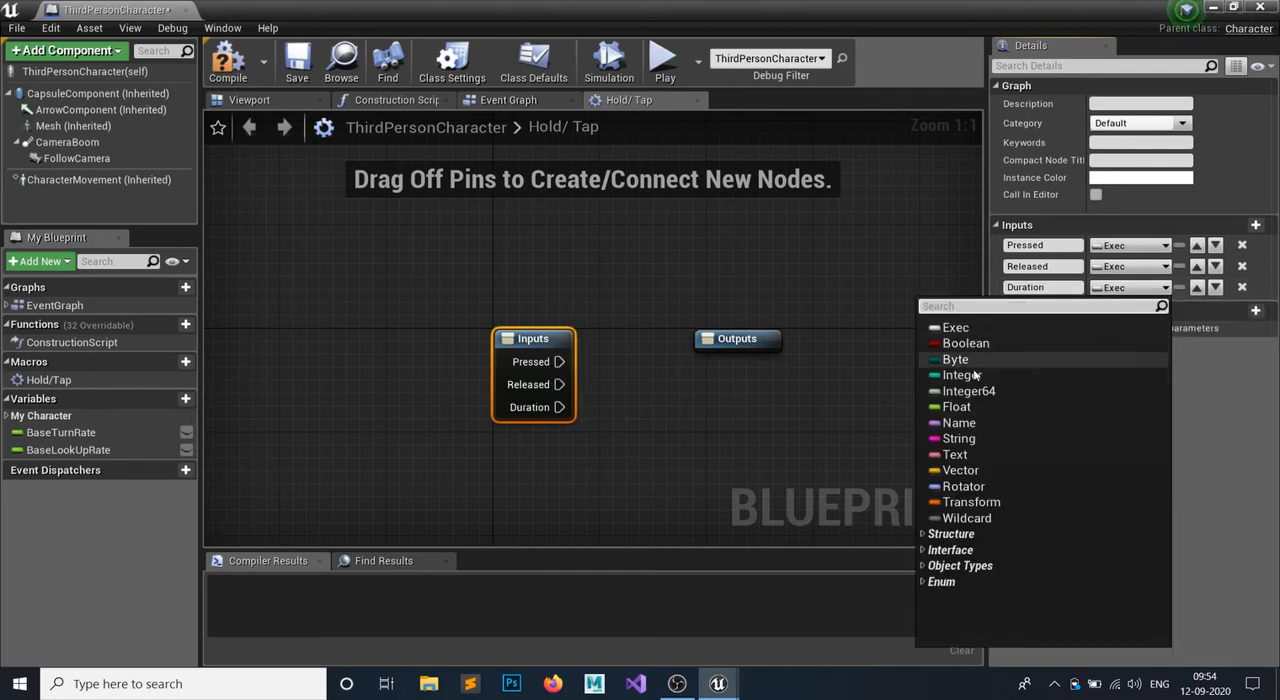
pyautogui.click(958, 406)
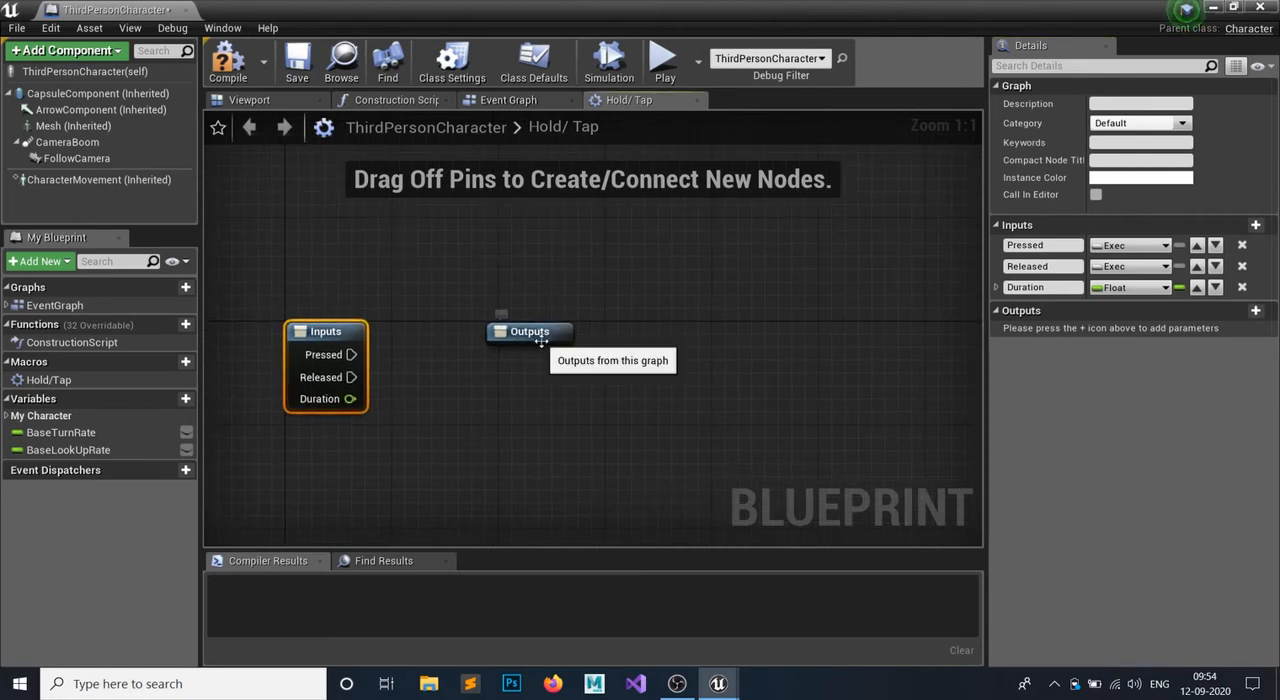
# Add Hold and Tap execution outputs to the macro and compile the blueprint.
pyautogui.moveTo(528, 332); pyautogui.dragTo(822, 332)
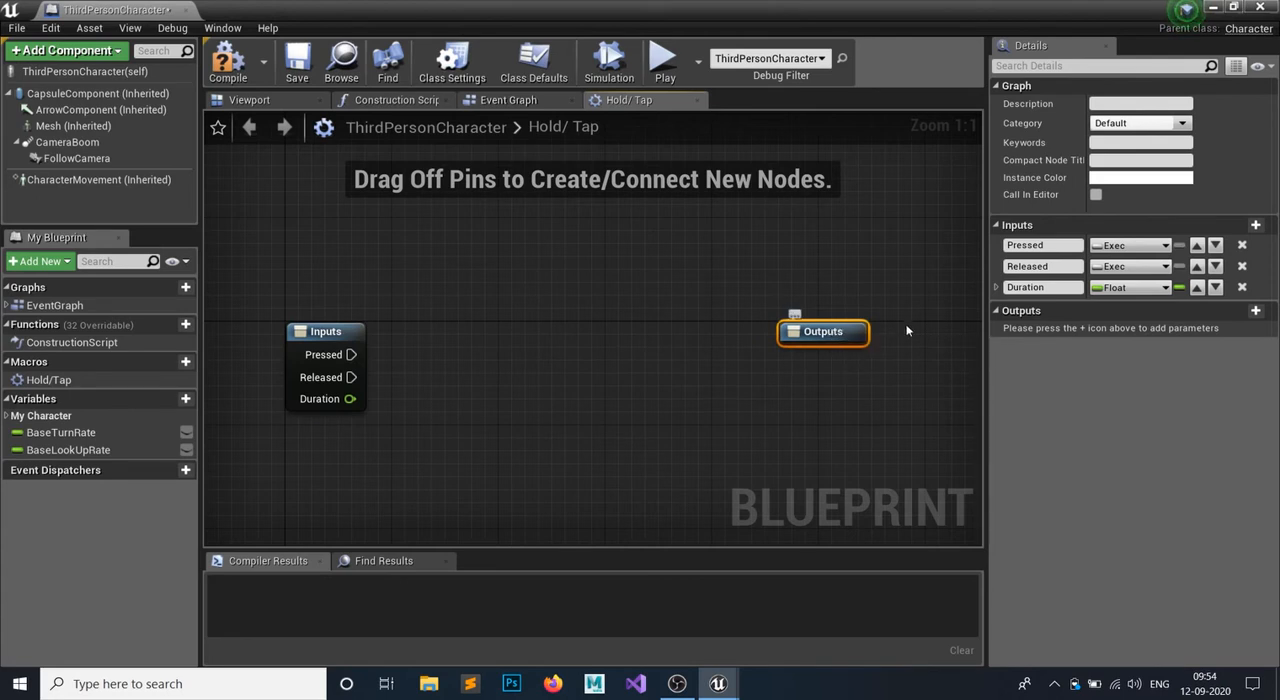
pyautogui.moveTo(1218, 320)
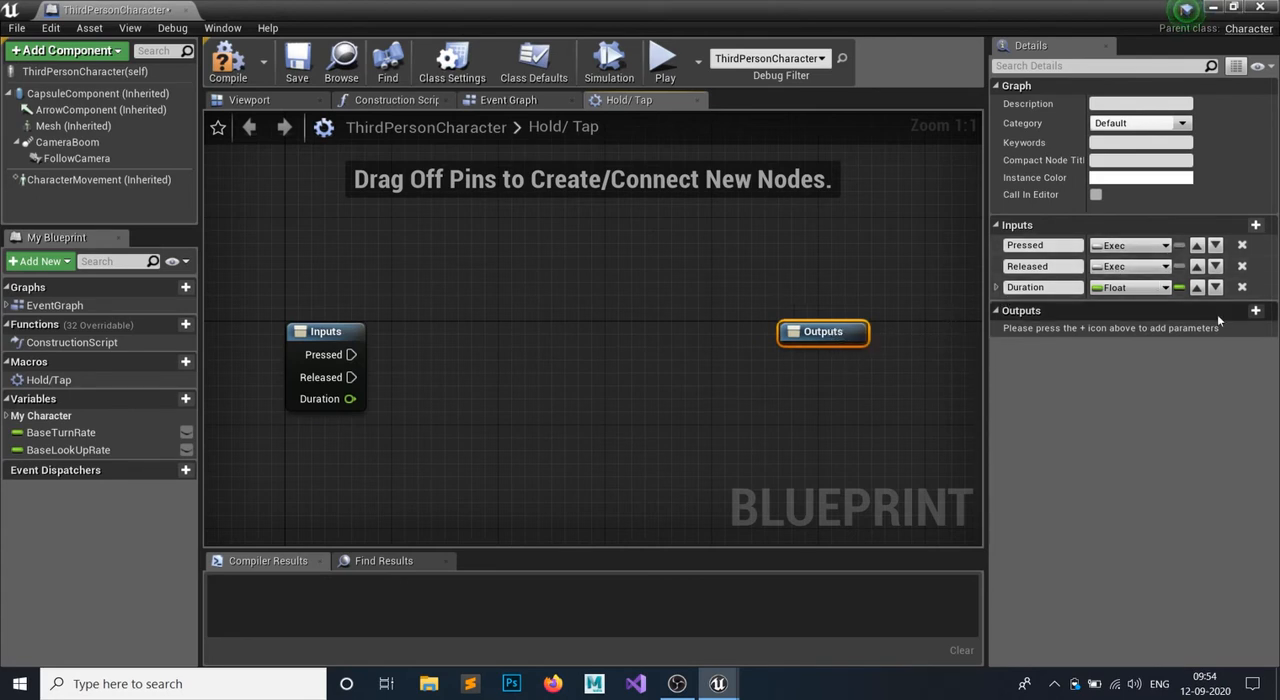
pyautogui.click(1252, 310)
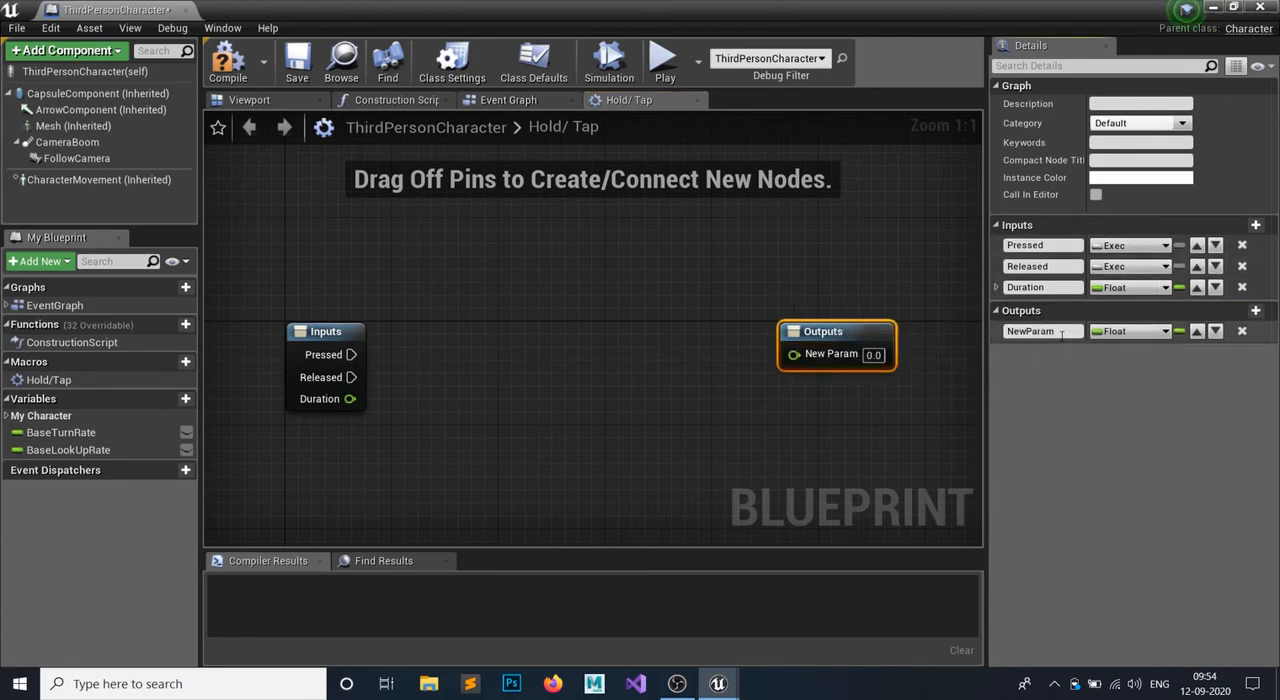
pyautogui.write('Hold')
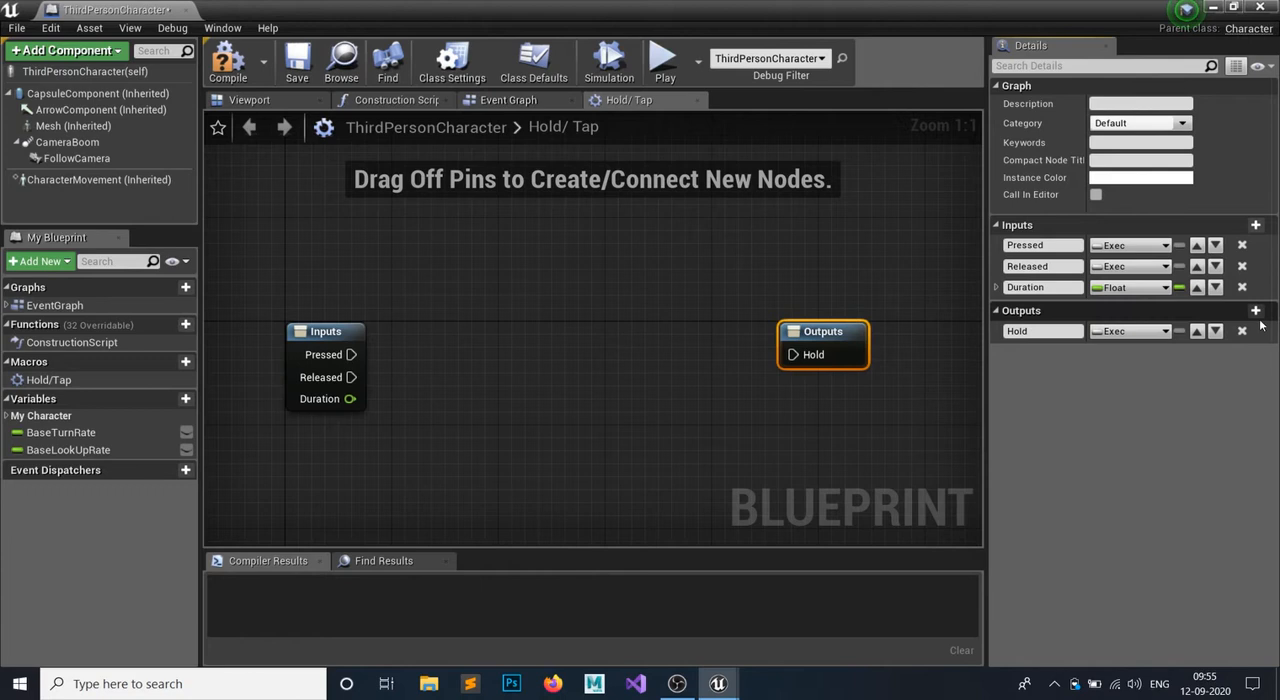
pyautogui.click(1256, 310)
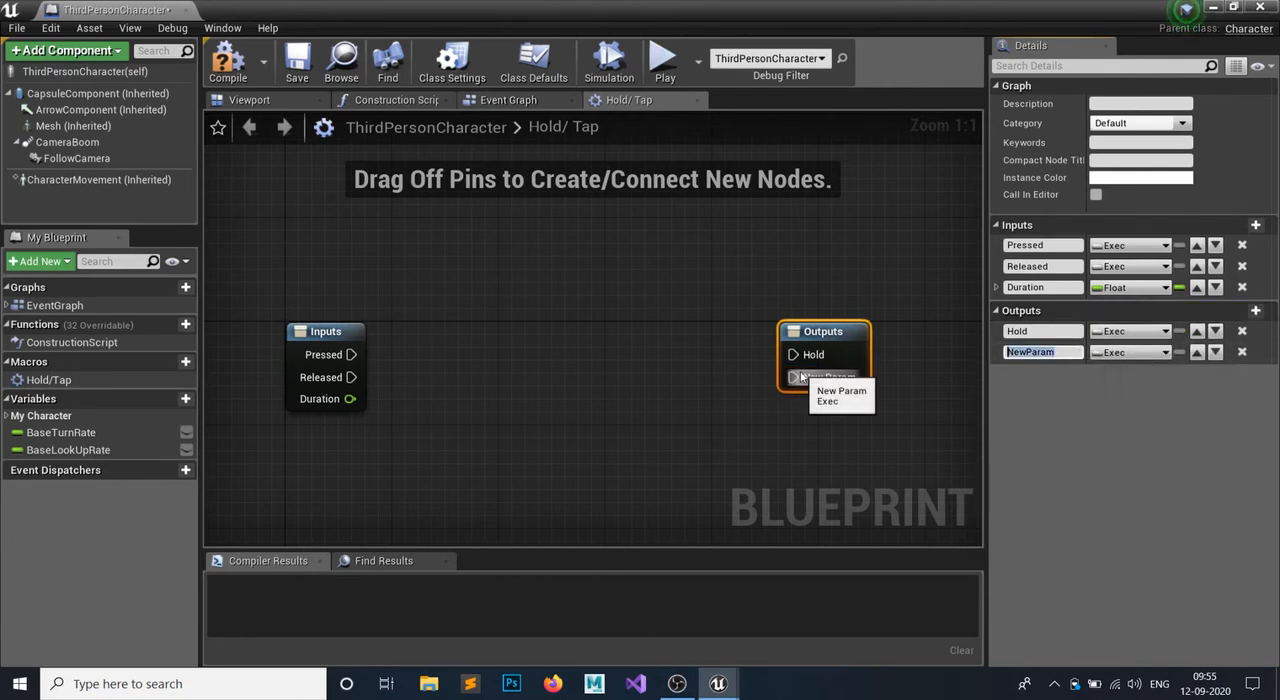
pyautogui.write('Tap')
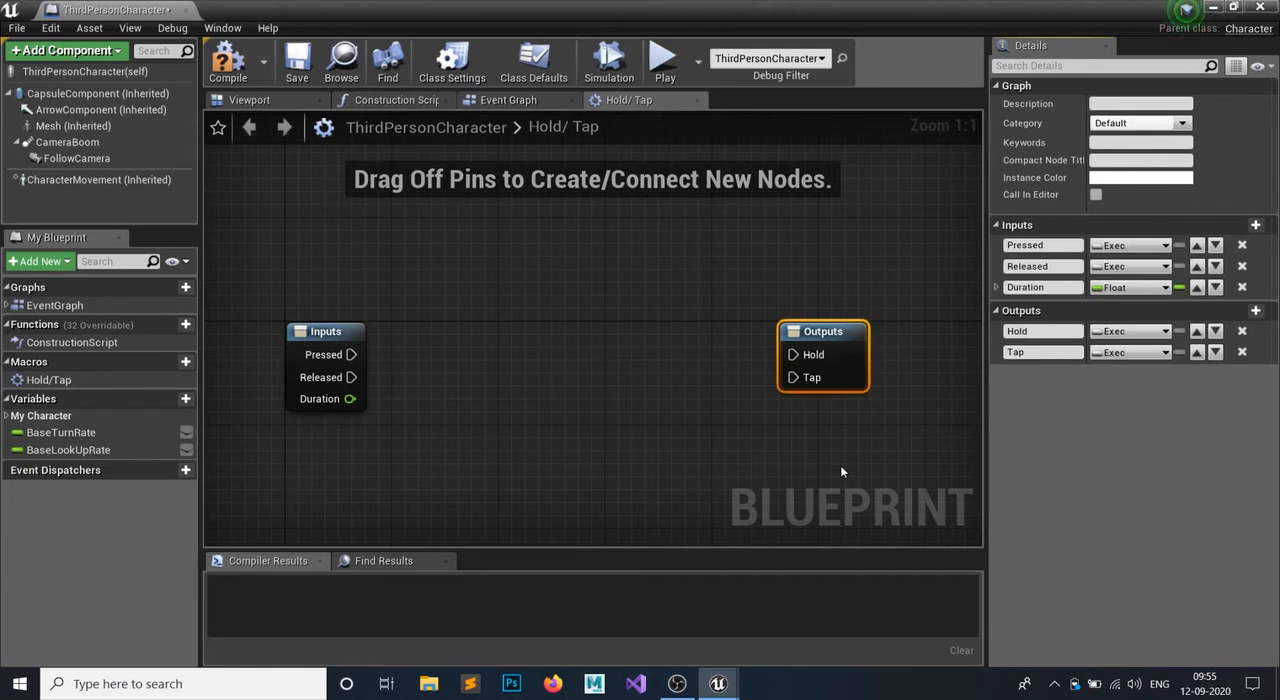
pyautogui.click(294, 60)
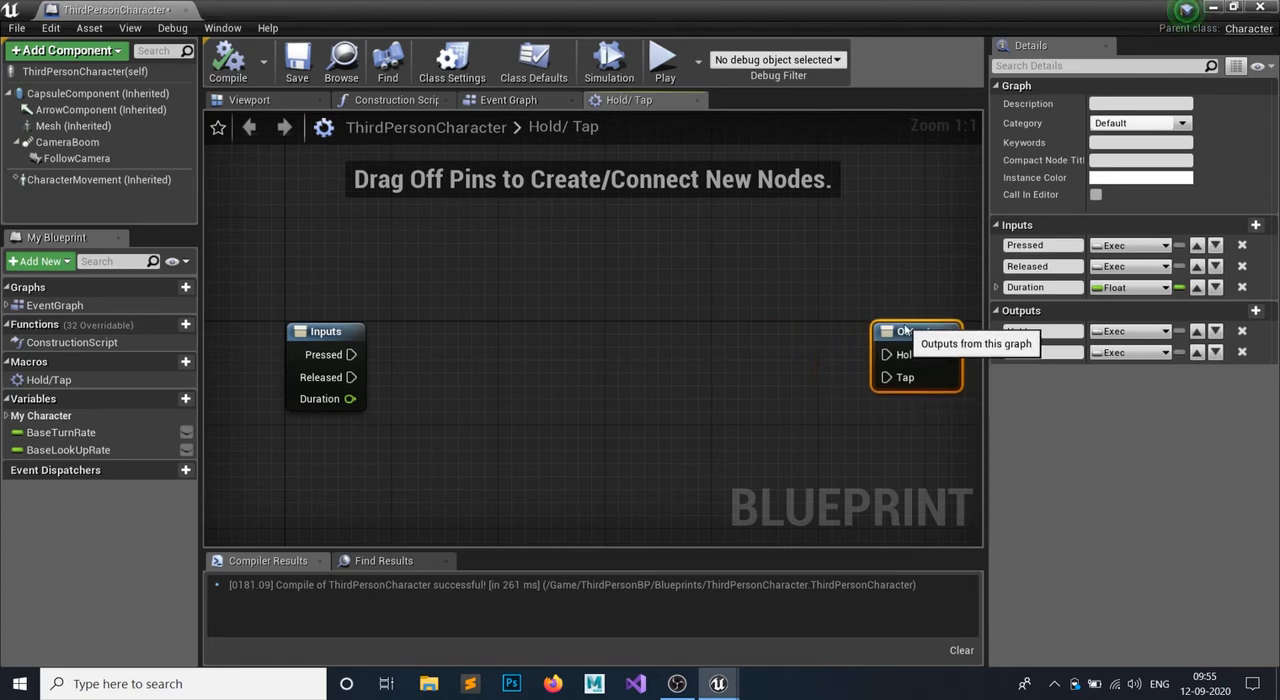
# Place the Hold/Tap macro in the Event Graph and send its Hold output to a Print String.
pyautogui.click(518, 100)
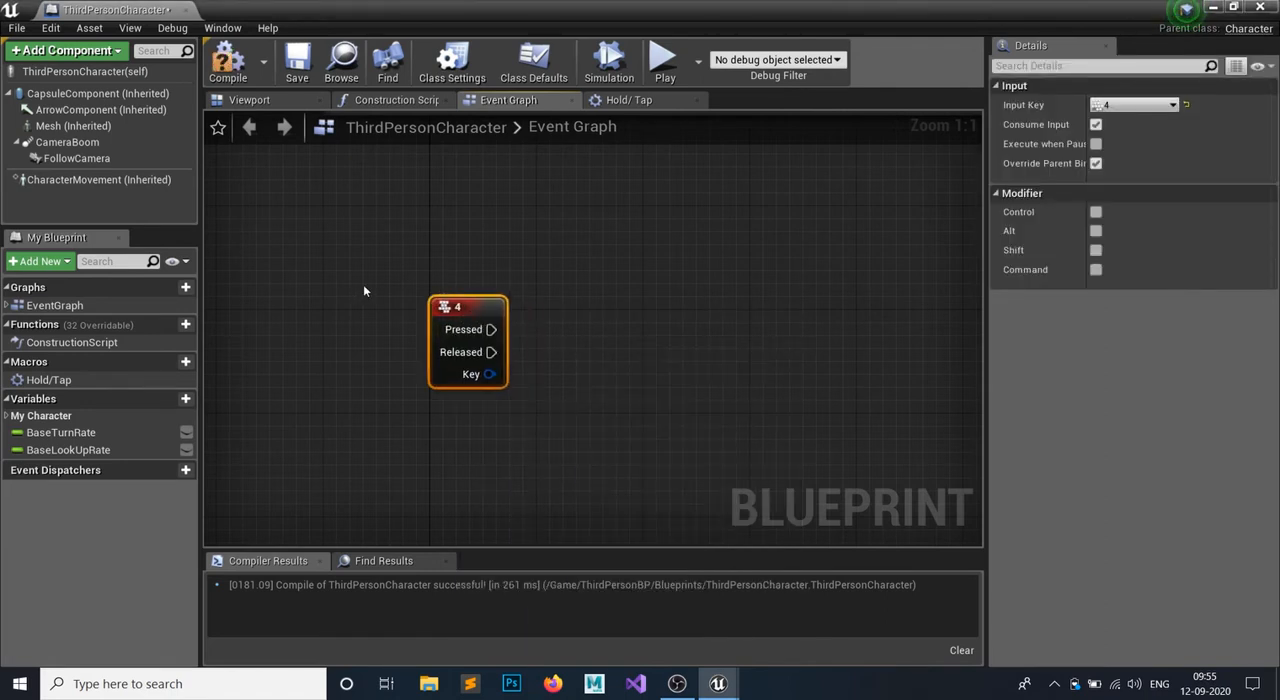
pyautogui.click(48, 380)
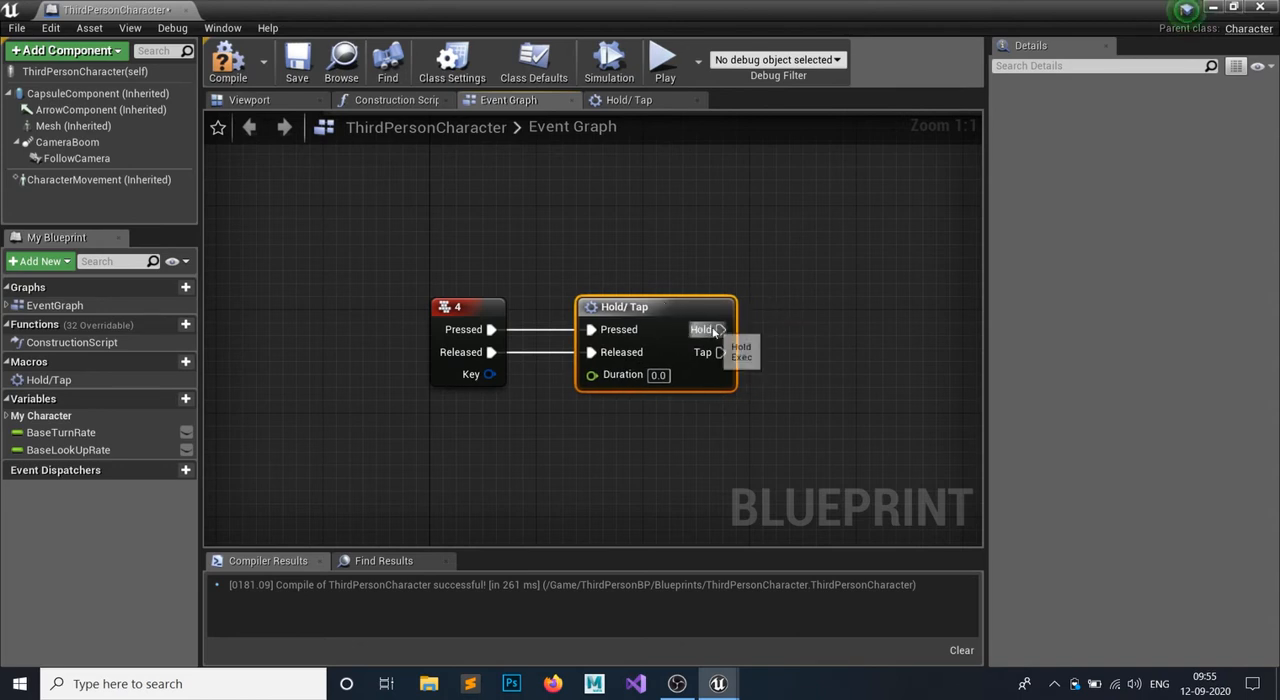
pyautogui.moveTo(720, 328); pyautogui.dragTo(810, 200)
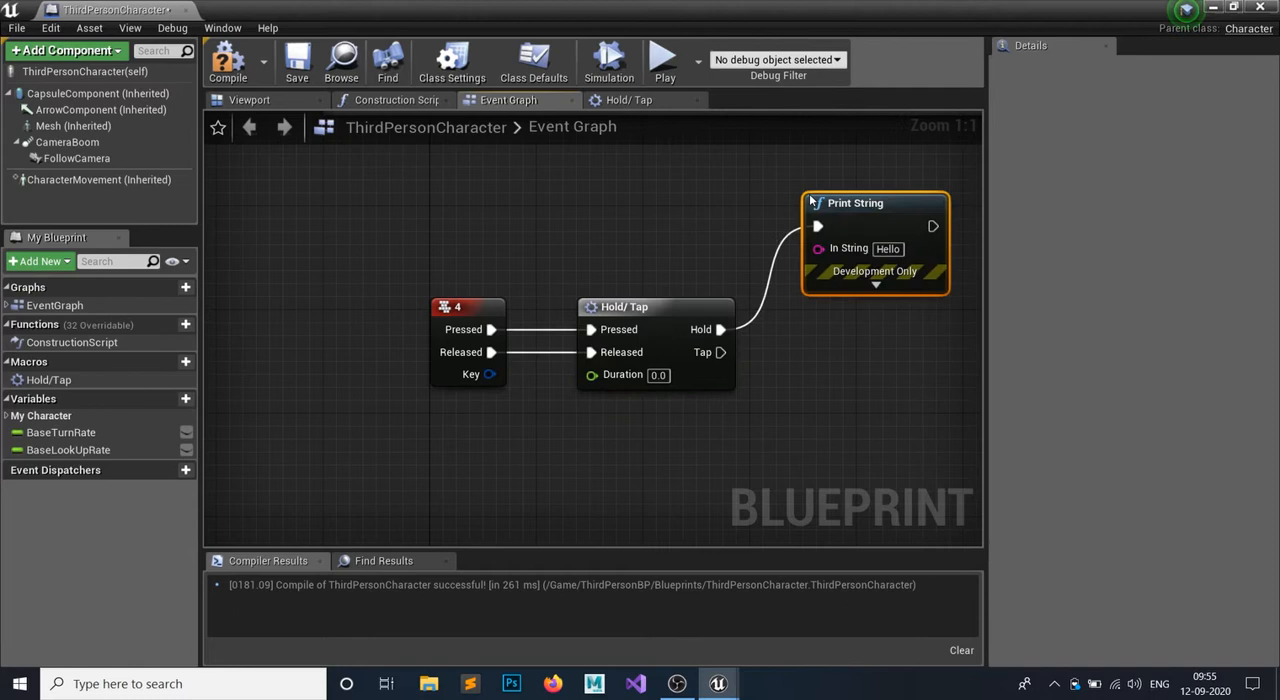
pyautogui.moveTo(850, 248)
pyautogui.write('Hold')
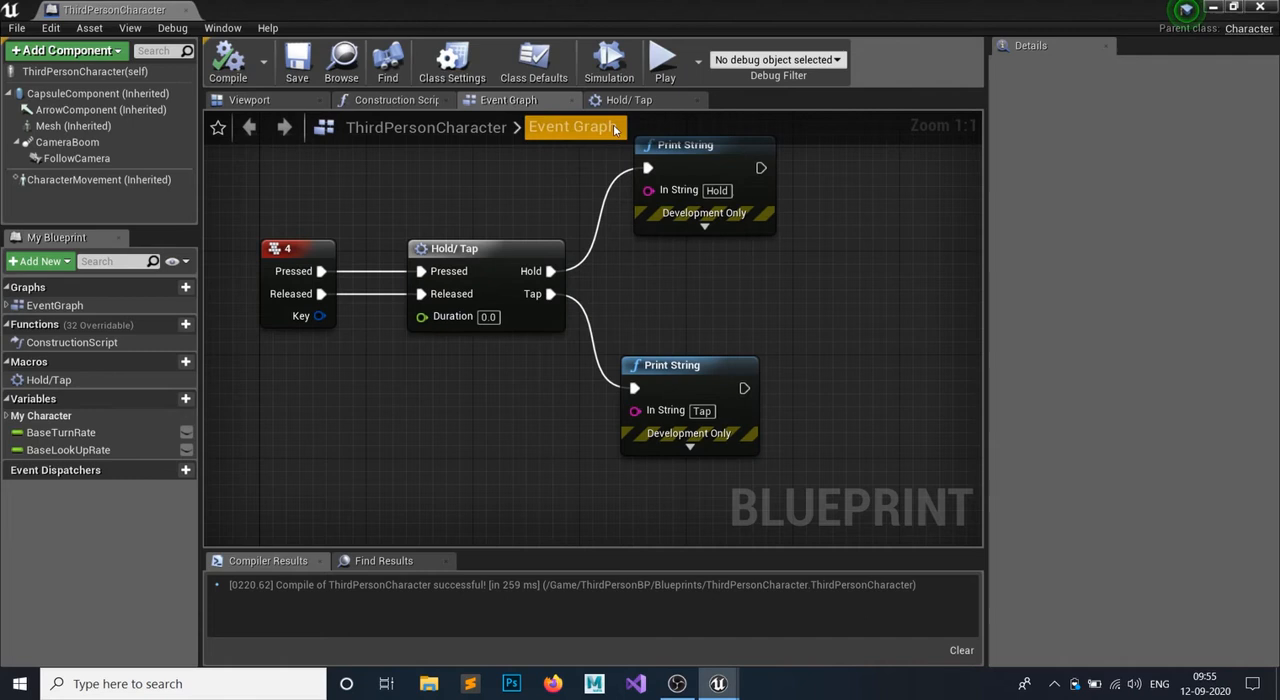
# Inside the macro, feed Sequence Then 0 into a Retriggerable Delay driven by Duration.
pyautogui.click(636, 100)
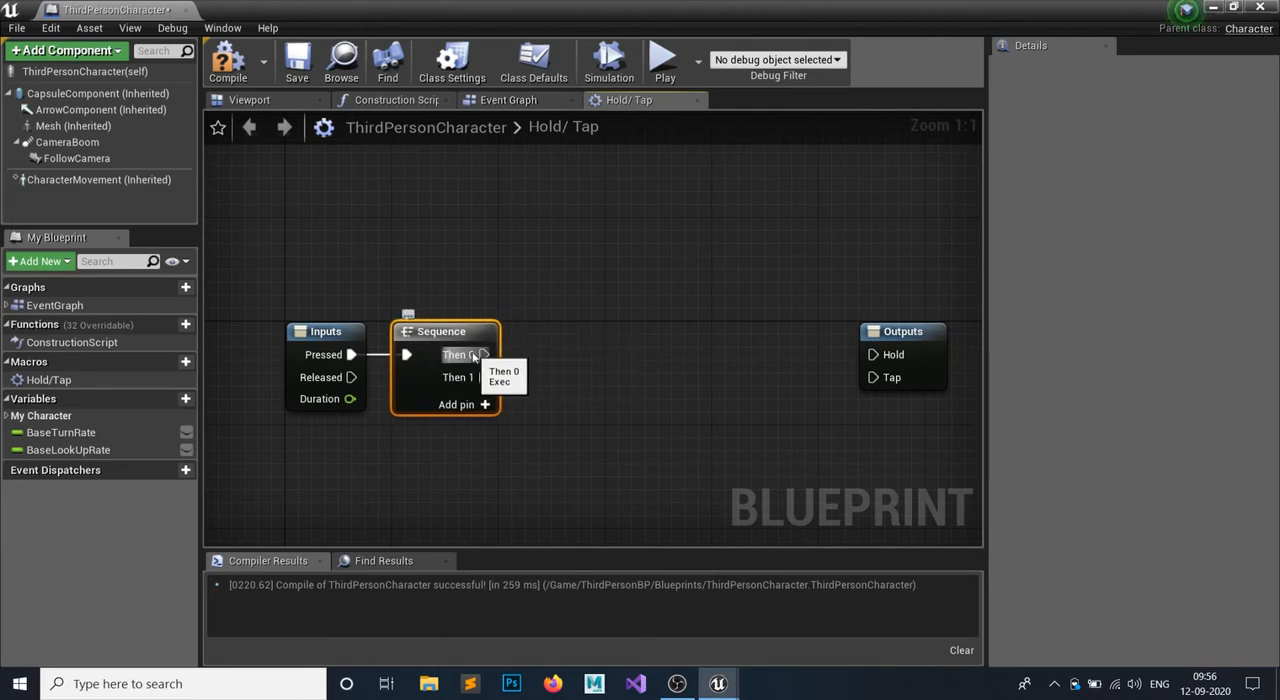
pyautogui.moveTo(460, 356)
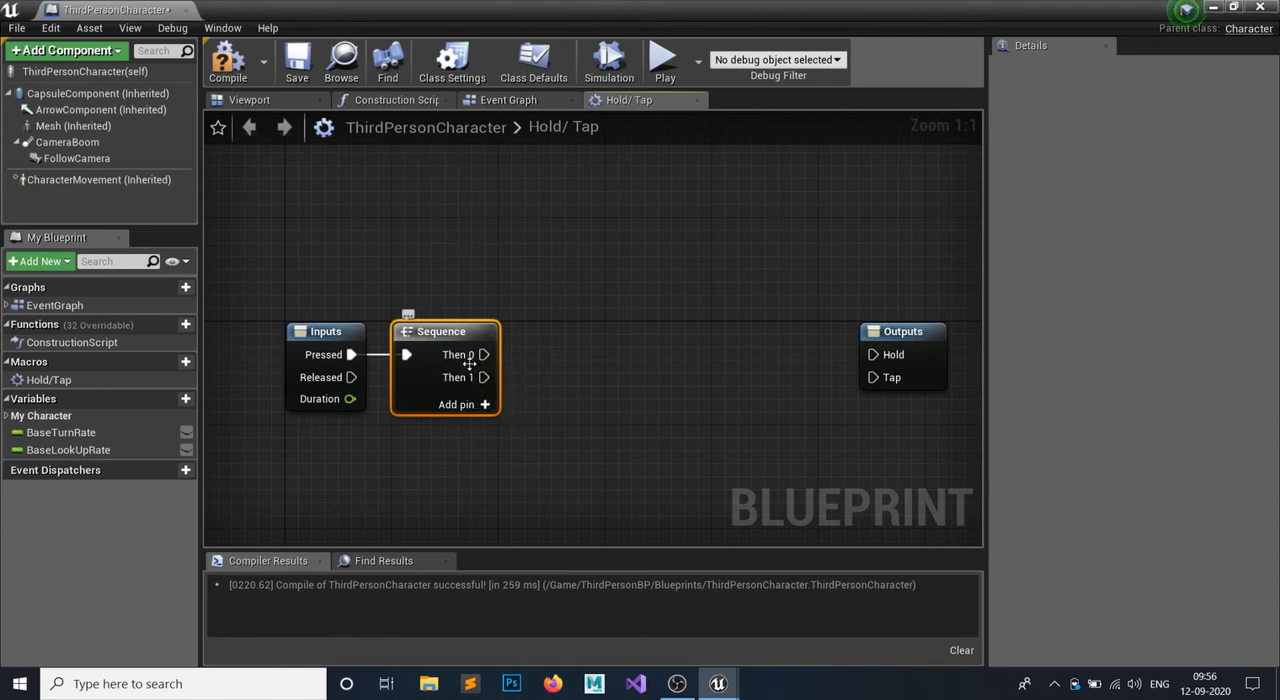
pyautogui.moveTo(480, 356)
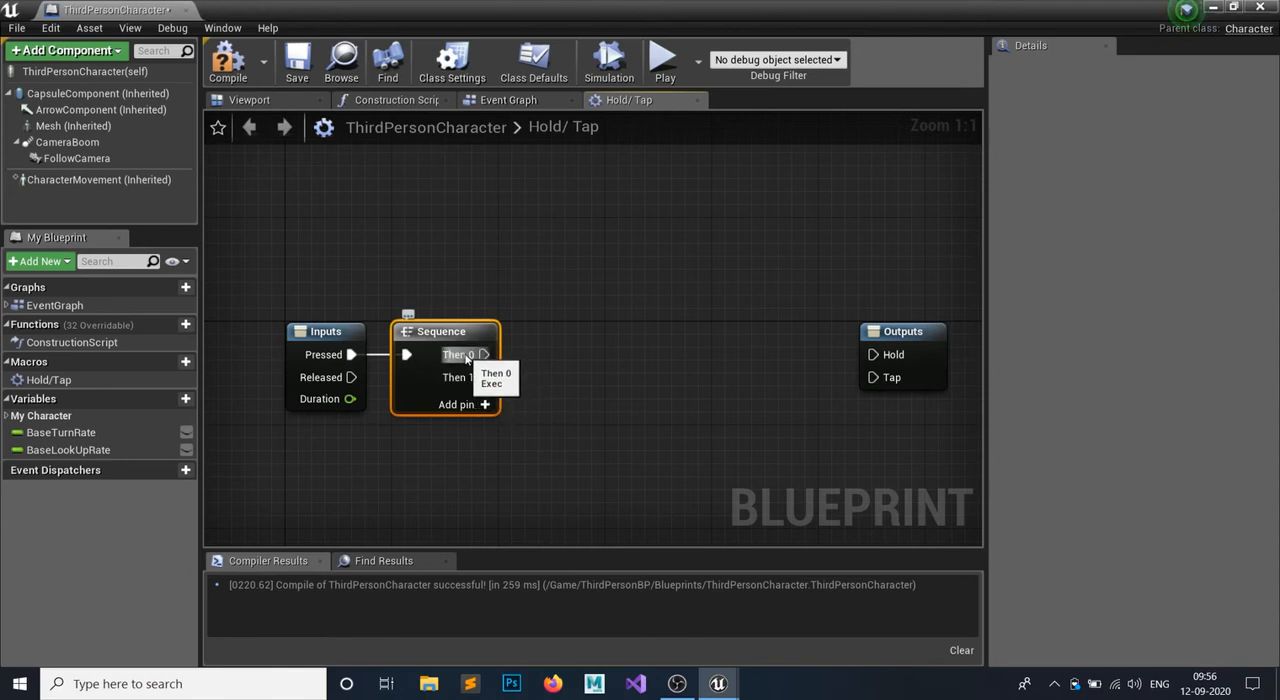
pyautogui.moveTo(480, 376)
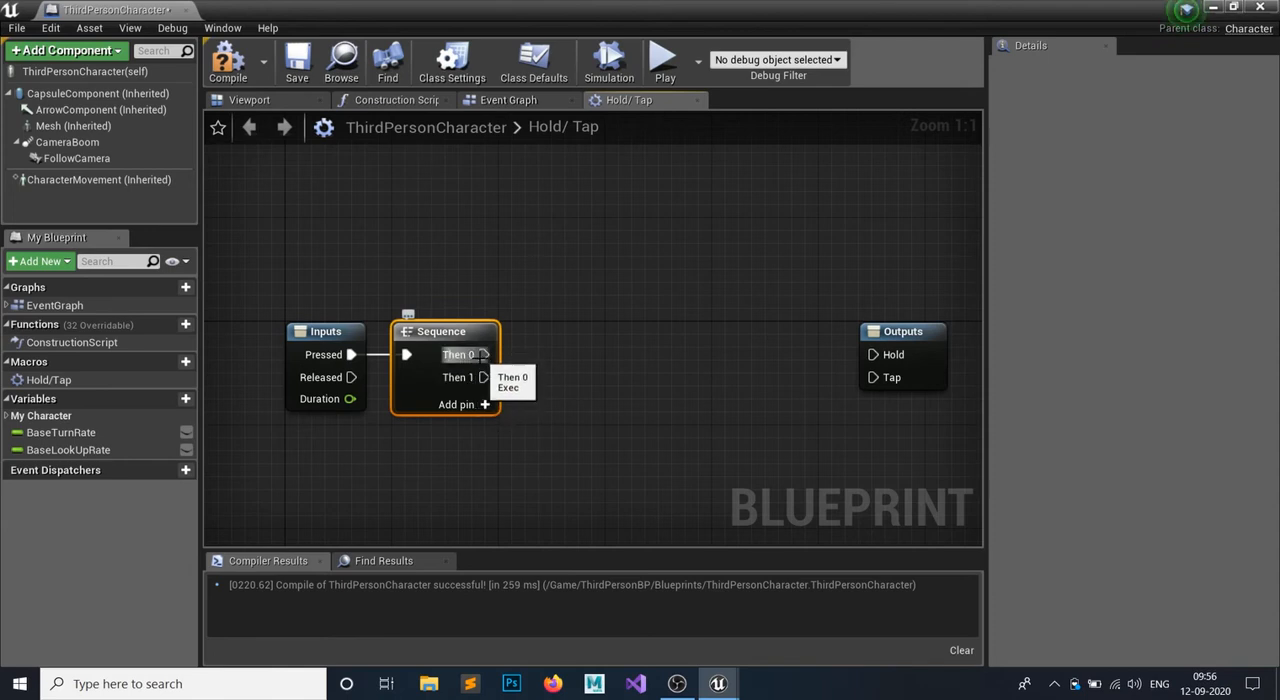
pyautogui.moveTo(484, 354); pyautogui.dragTo(588, 280)
pyautogui.write('ret')
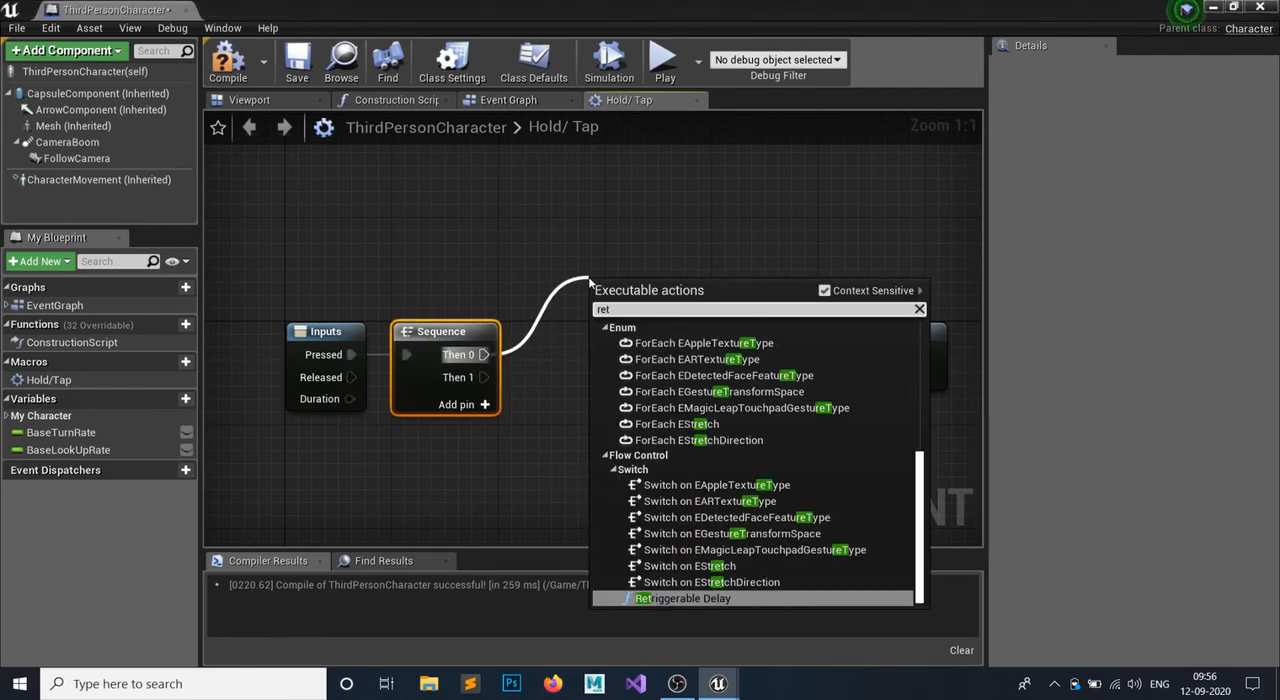
pyautogui.click(682, 600)
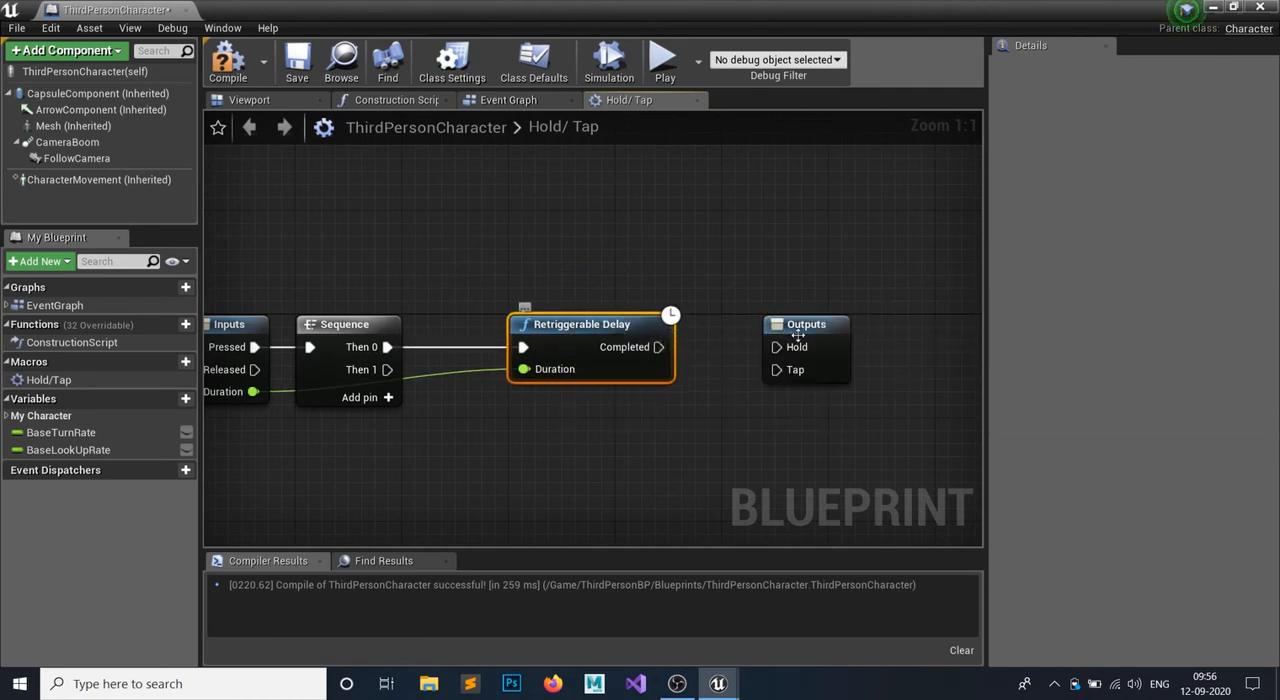
pyautogui.click(836, 324)
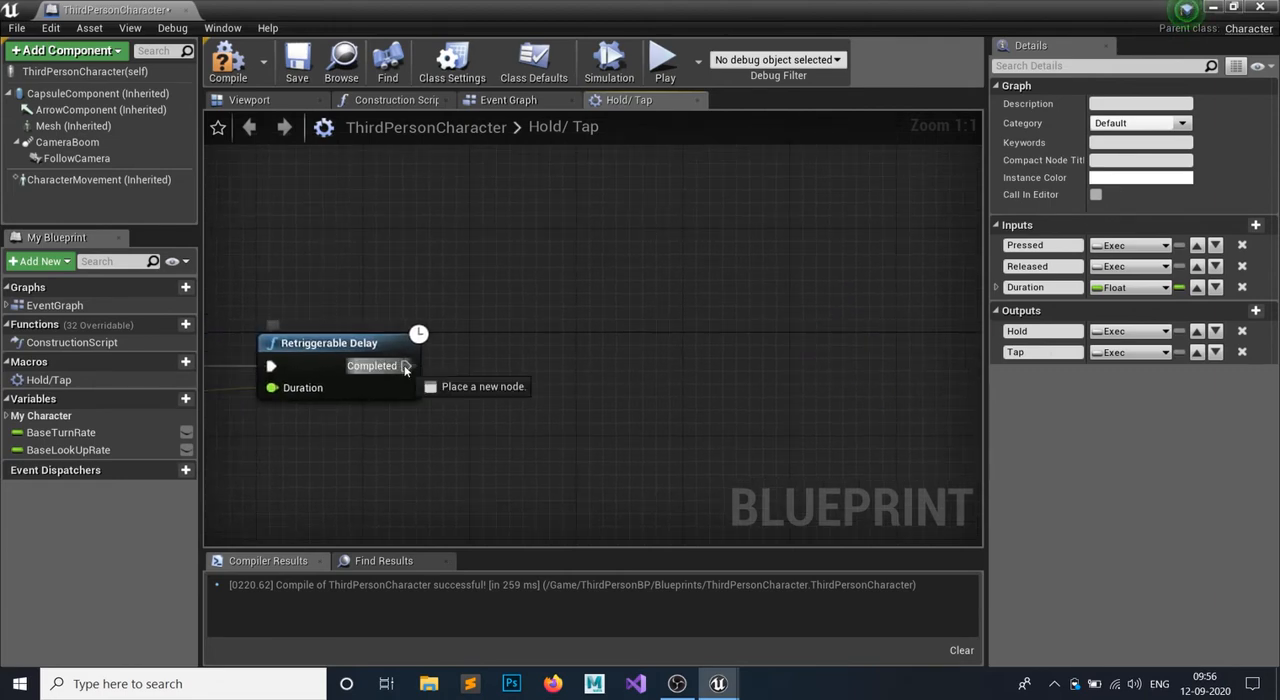
# Add a Gate fed by the Retriggerable Delay's Completed output.
pyautogui.moveTo(404, 364); pyautogui.dragTo(512, 348)
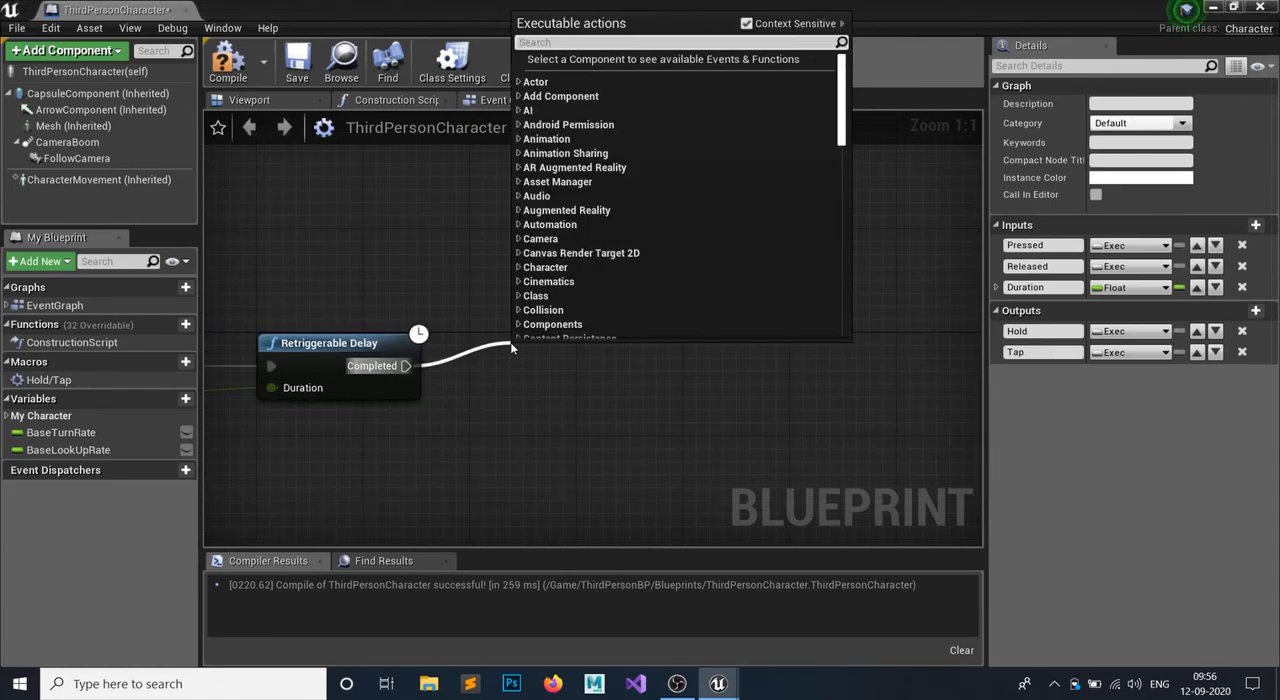
pyautogui.write('gate')
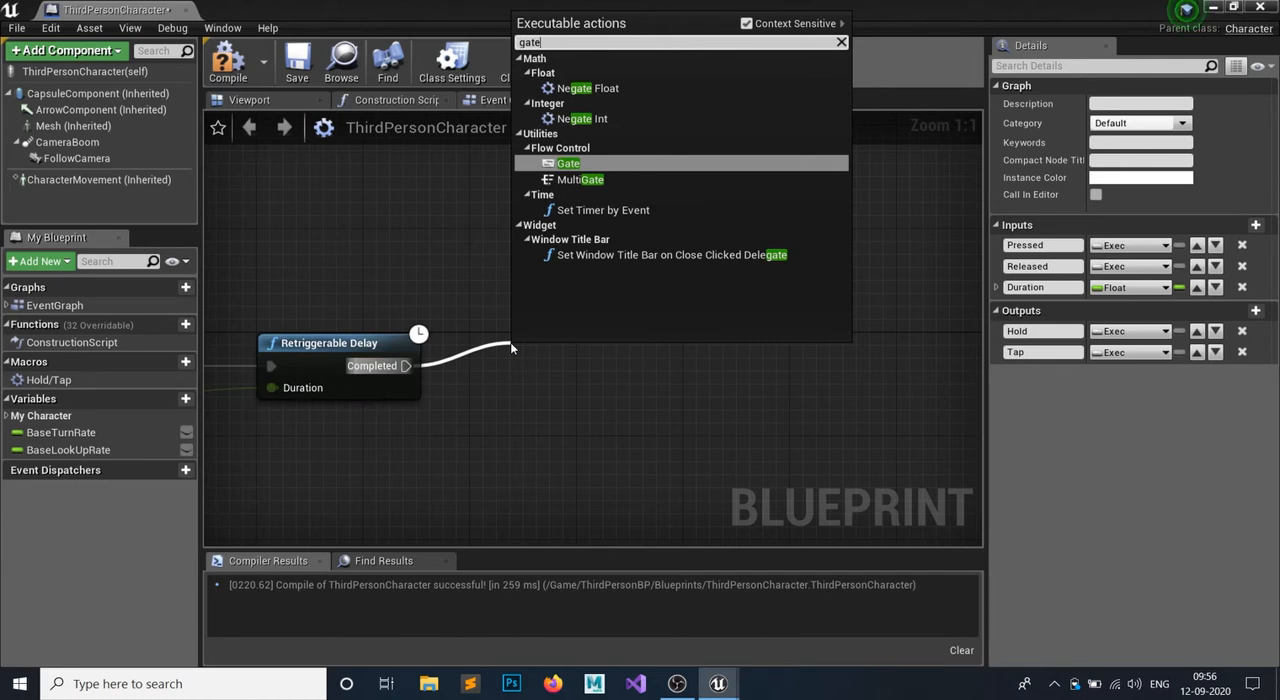
pyautogui.click(568, 164)
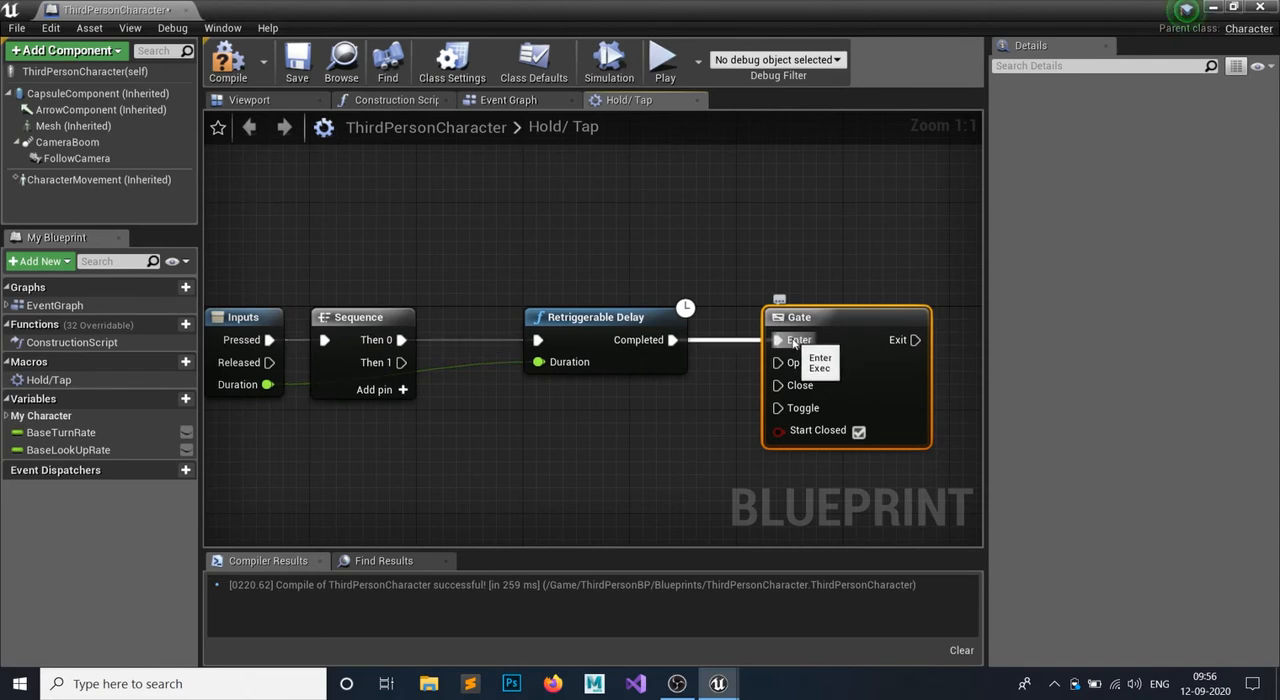
pyautogui.moveTo(488, 364)
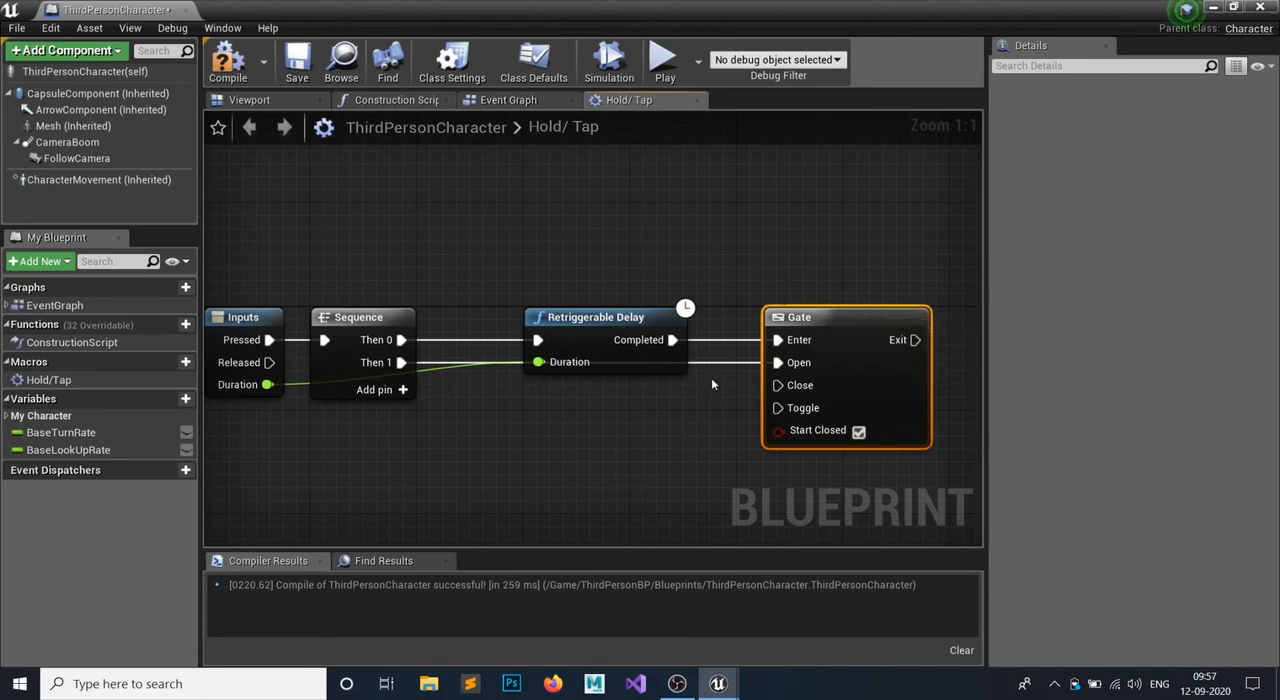
pyautogui.moveTo(728, 260)
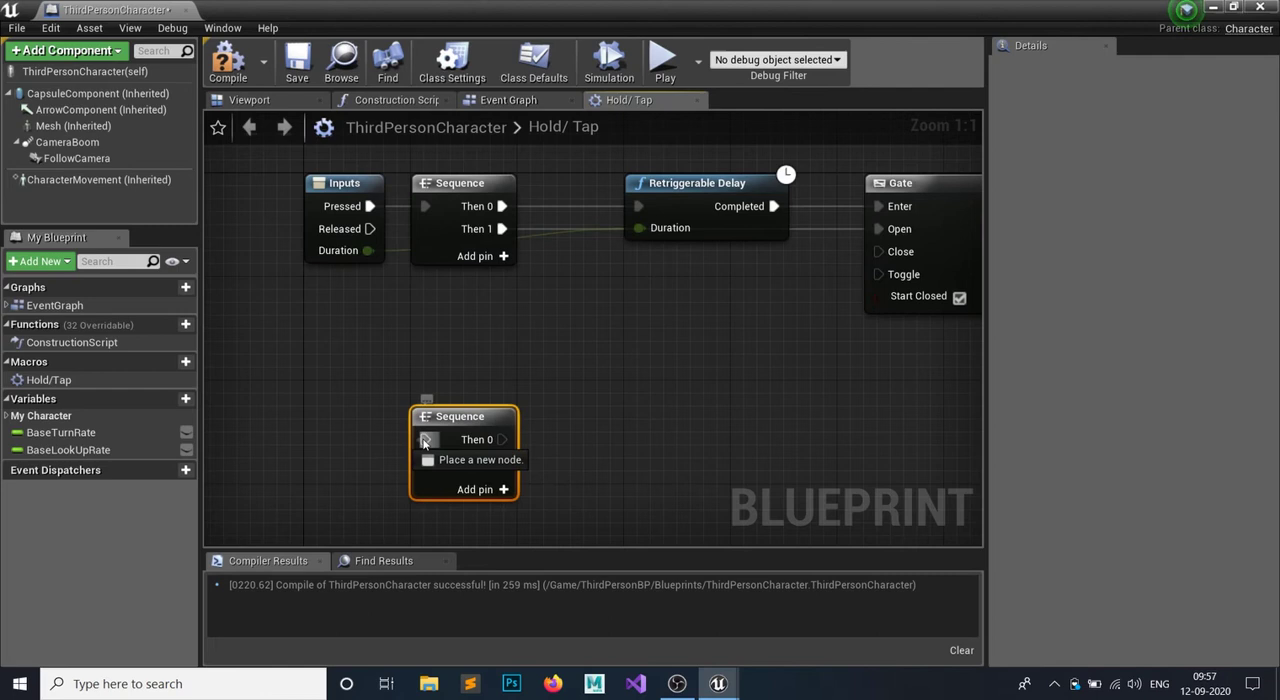
# Place a second Sequence for the Released path and give the first Sequence a Then 2 output.
pyautogui.click(426, 440)
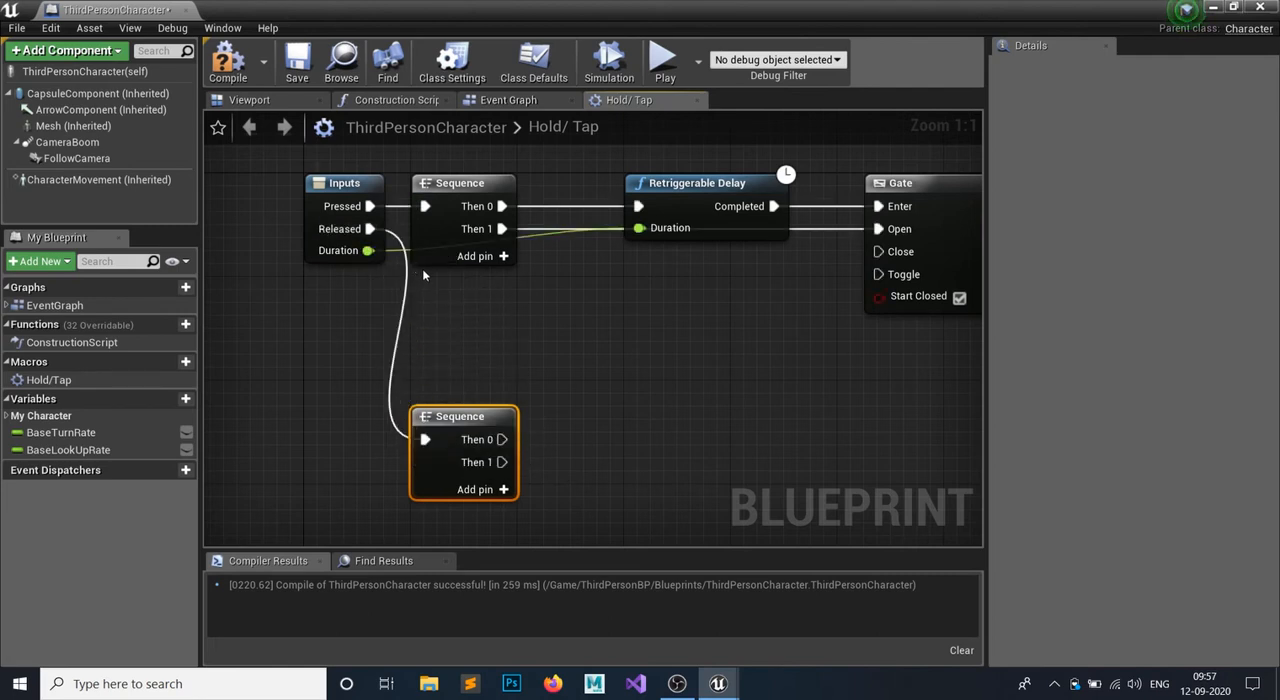
pyautogui.moveTo(500, 452)
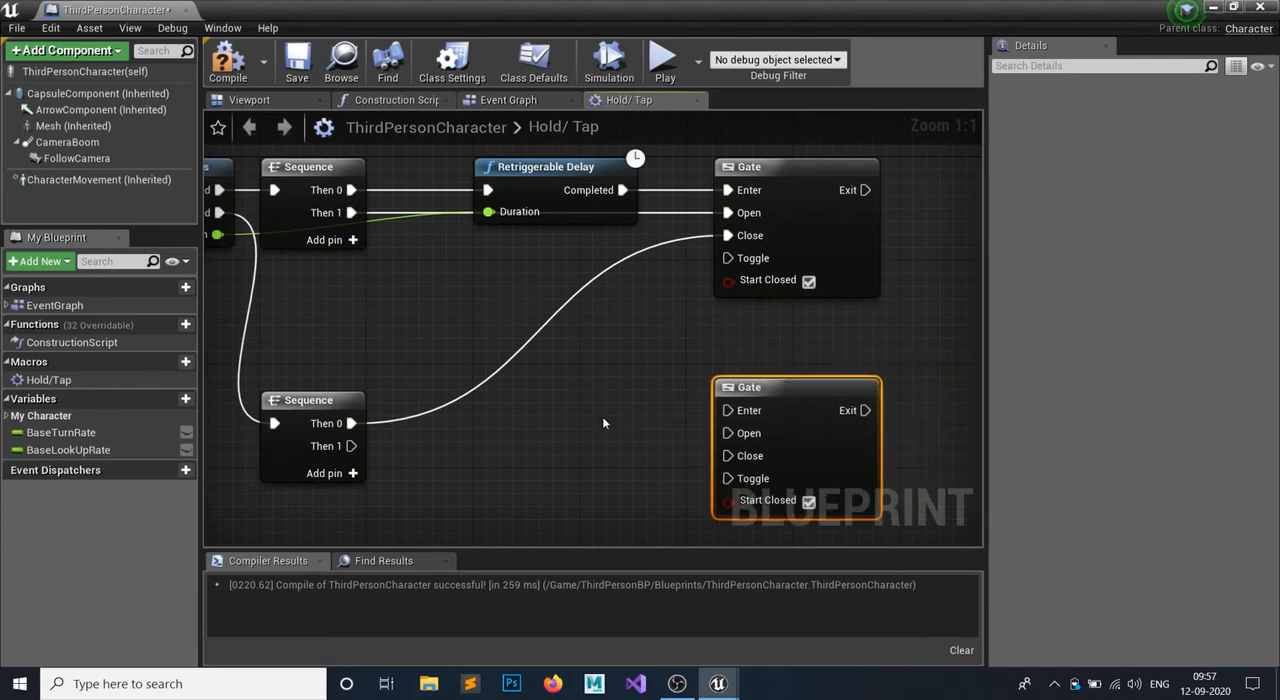
pyautogui.click(324, 240)
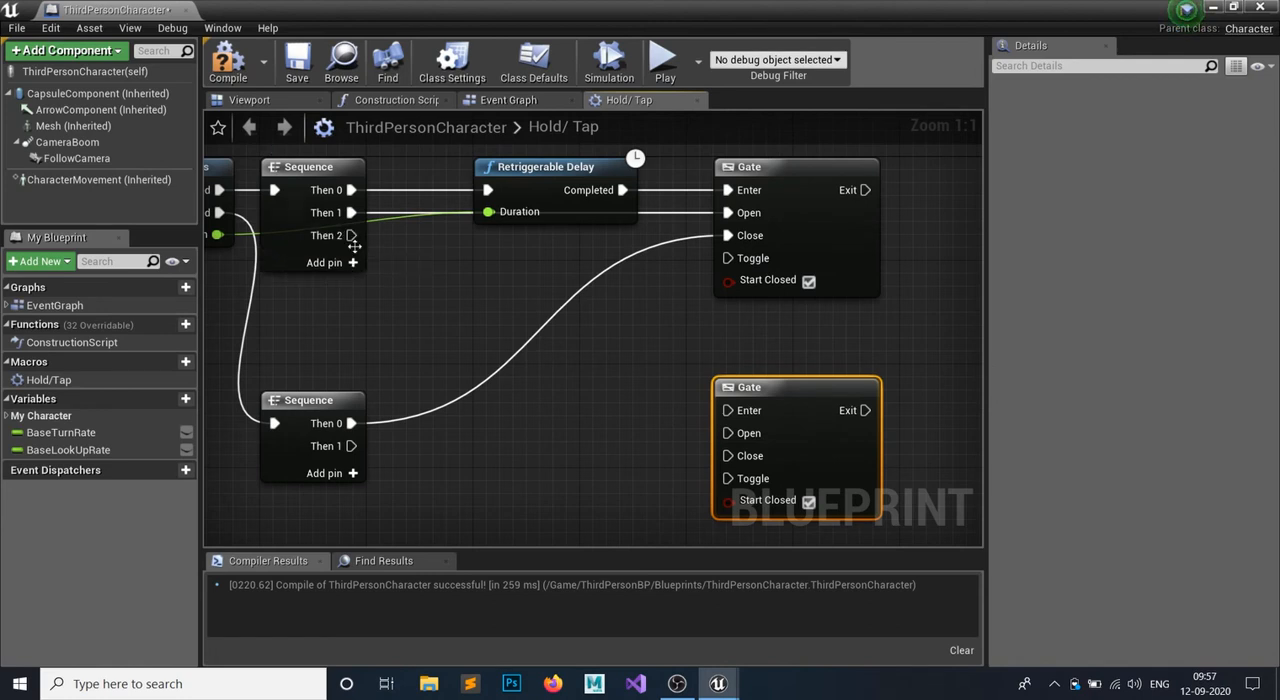
pyautogui.moveTo(352, 234)
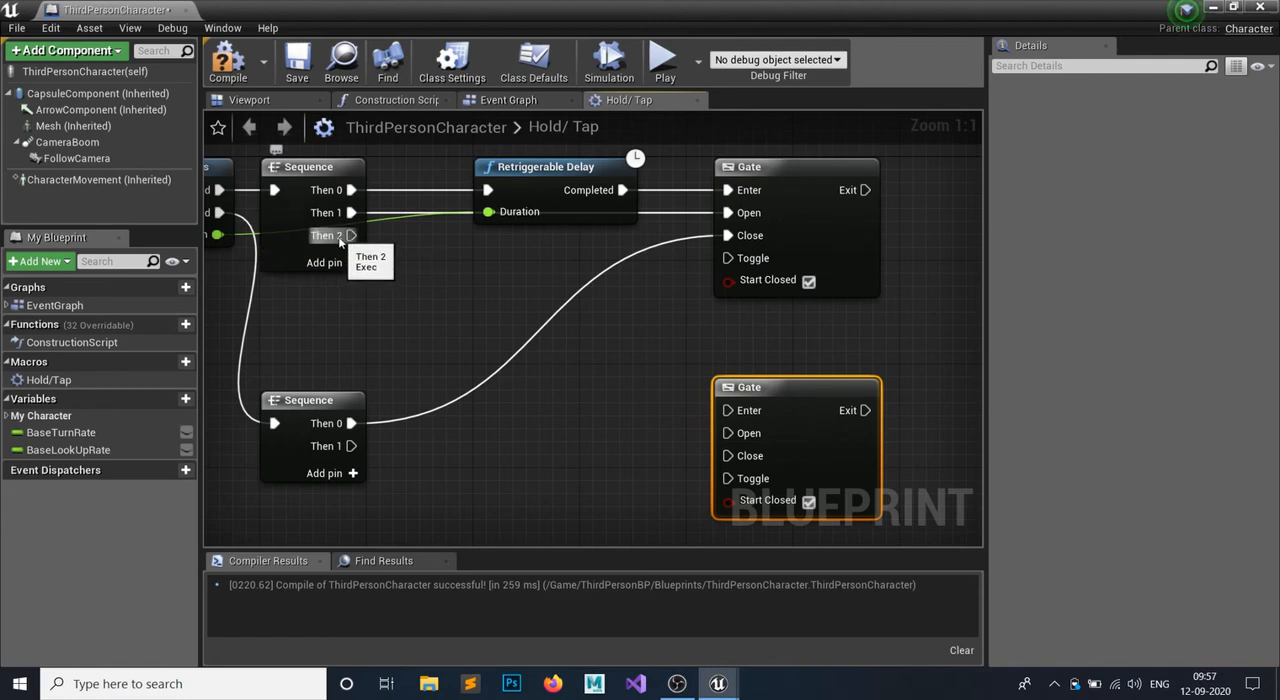
pyautogui.moveTo(398, 268)
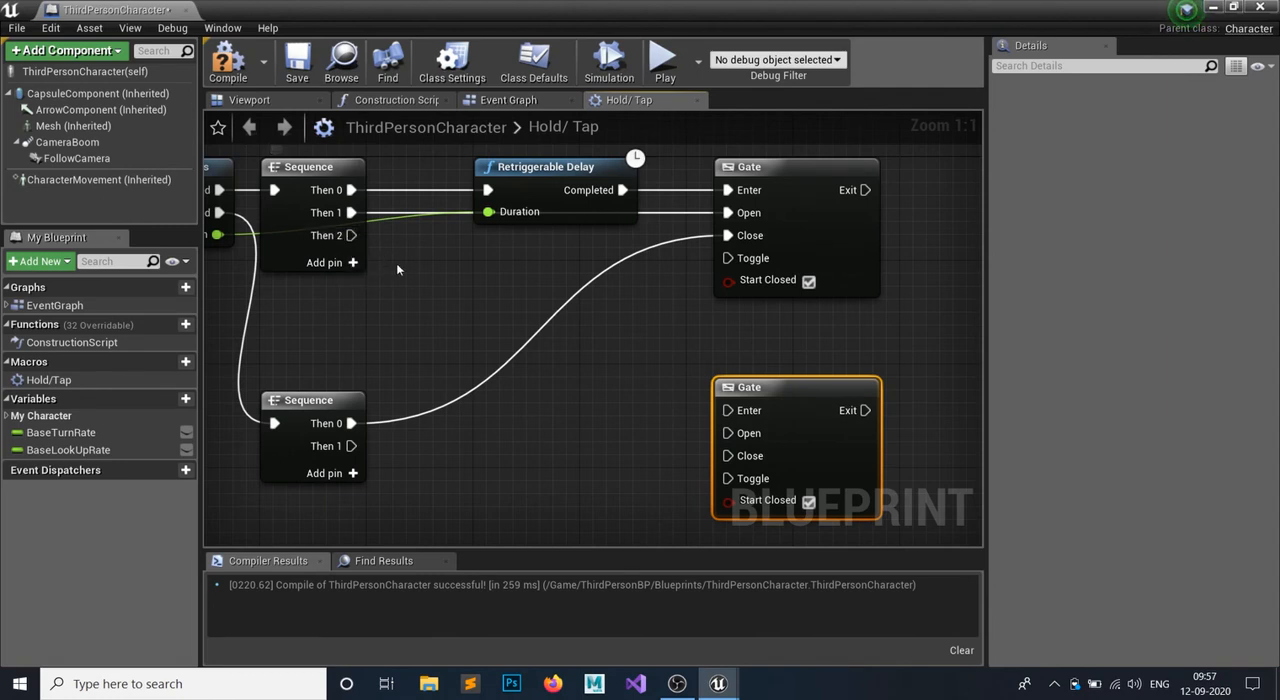
pyautogui.moveTo(732, 226)
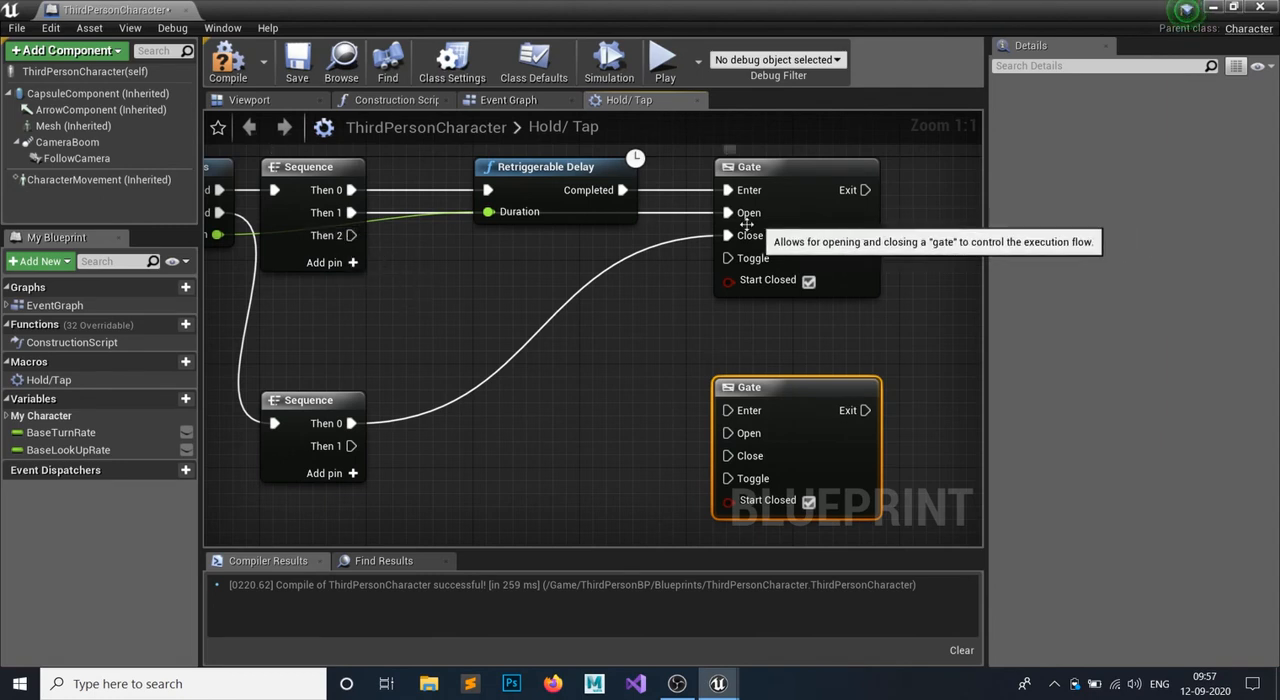
pyautogui.moveTo(710, 276)
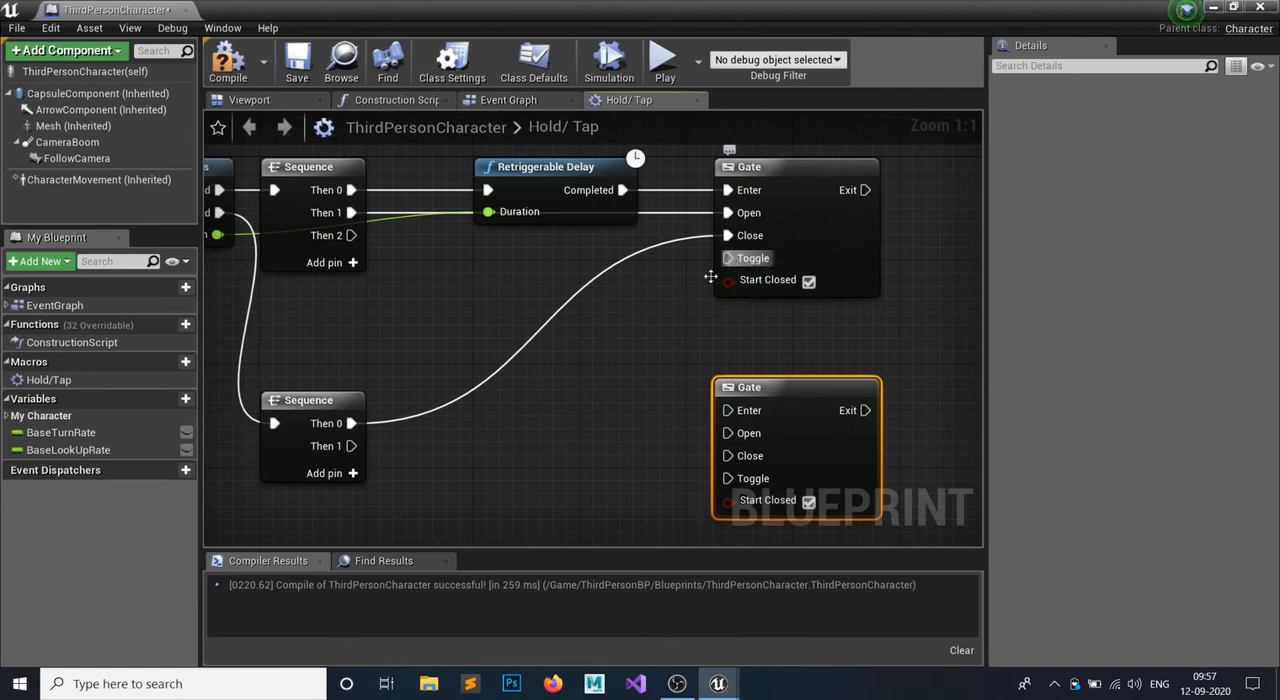
pyautogui.moveTo(660, 318)
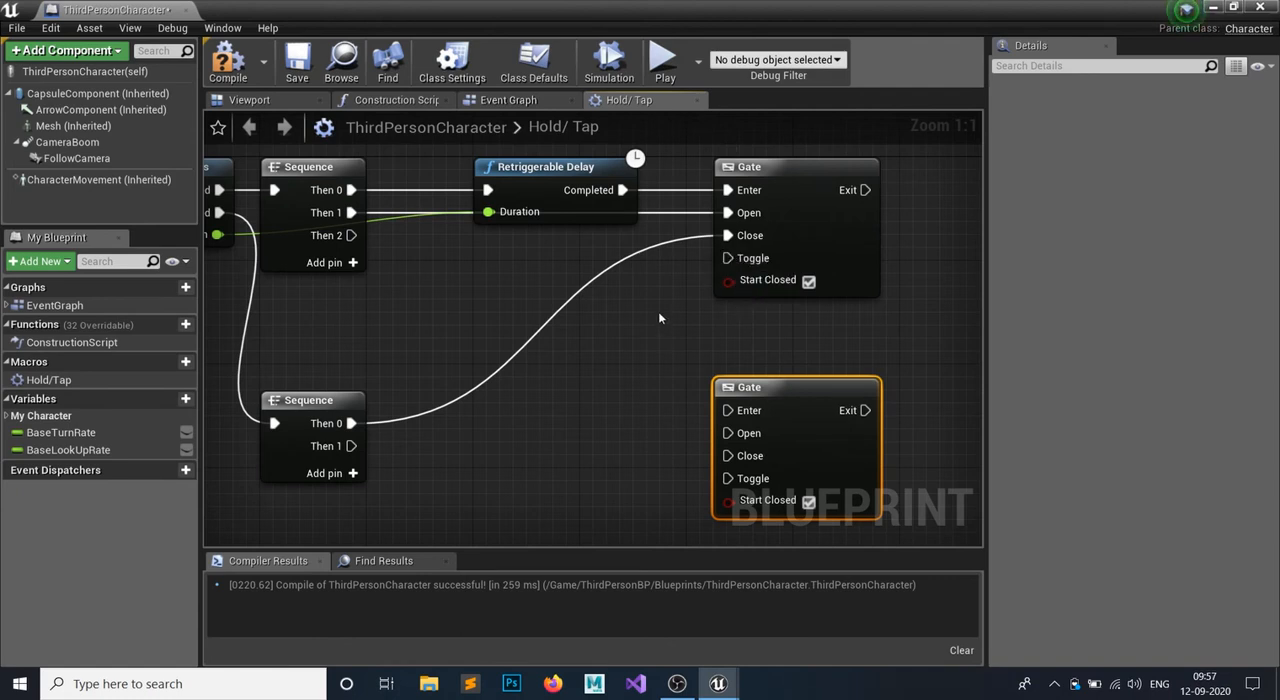
pyautogui.moveTo(622, 352)
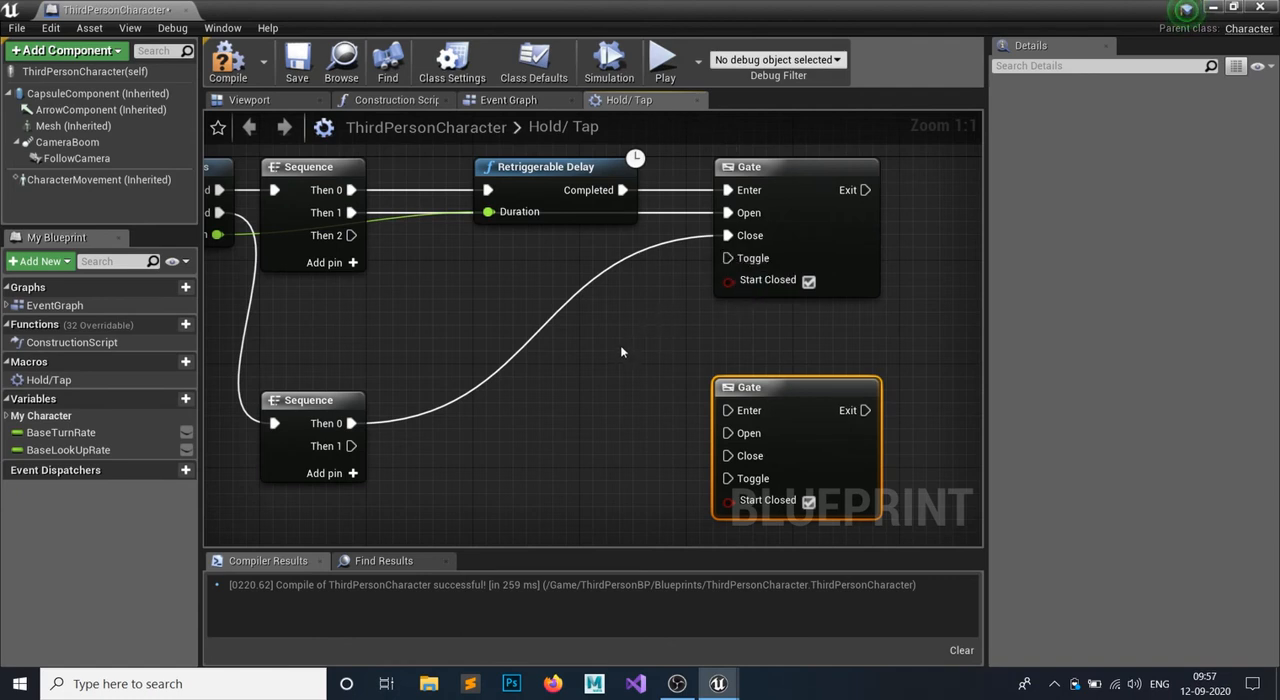
pyautogui.moveTo(628, 350)
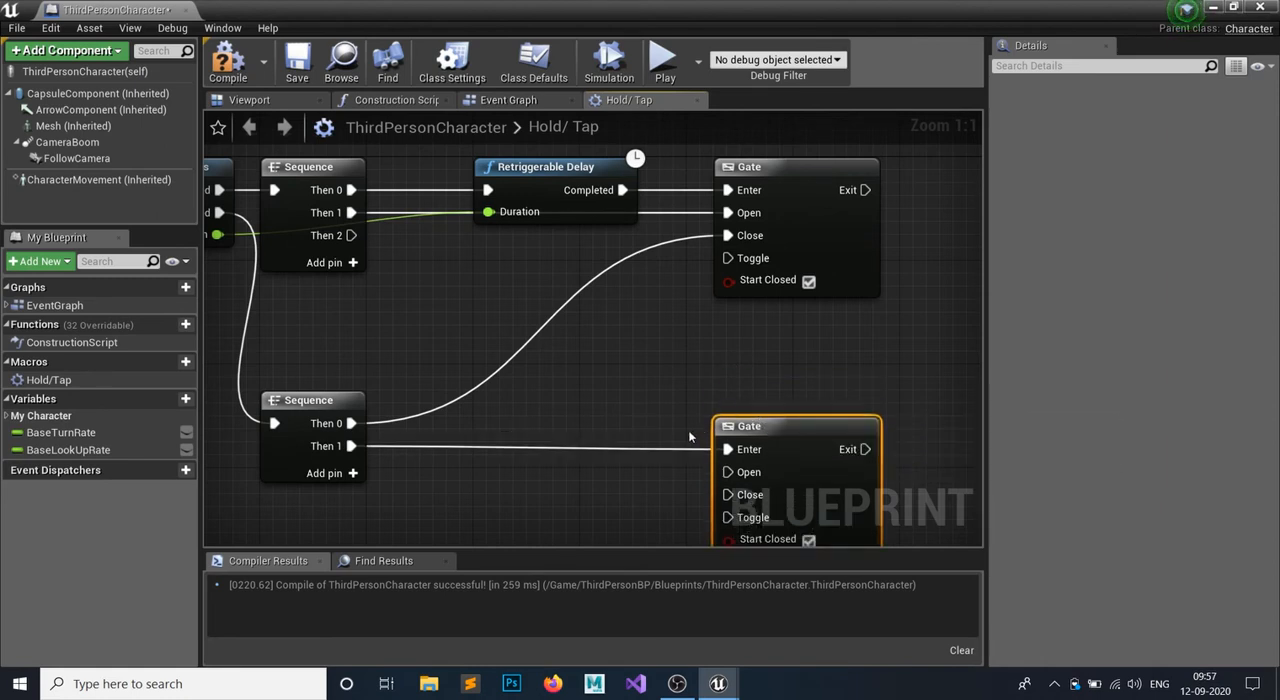
pyautogui.moveTo(788, 430)
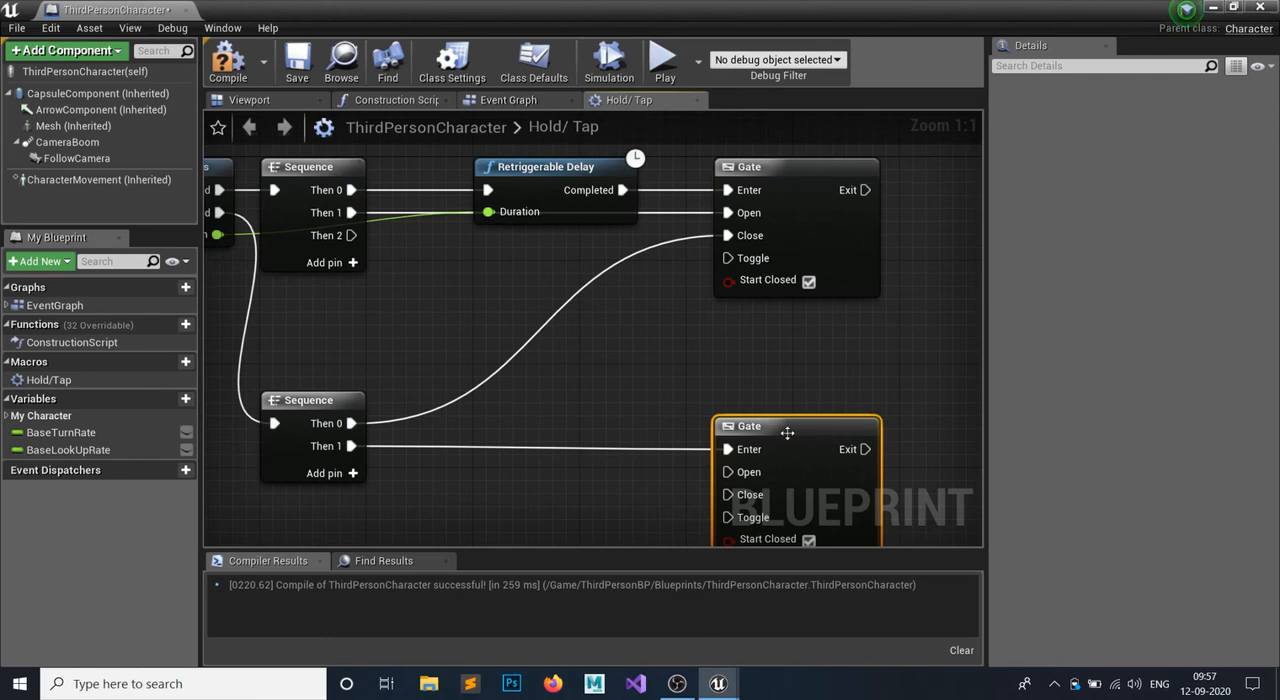
pyautogui.moveTo(348, 234)
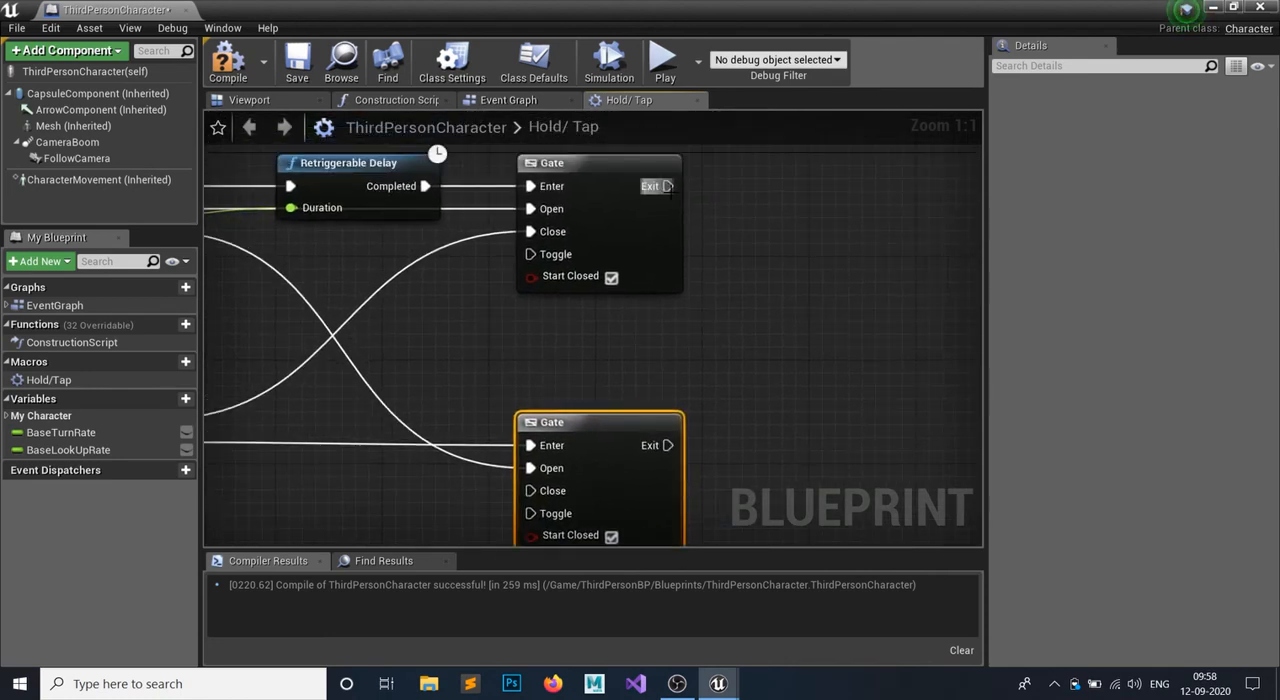
# Add a Sequence after the first Gate's Exit and wire its first output onward to the second Gate.
pyautogui.moveTo(668, 186); pyautogui.dragTo(732, 198)
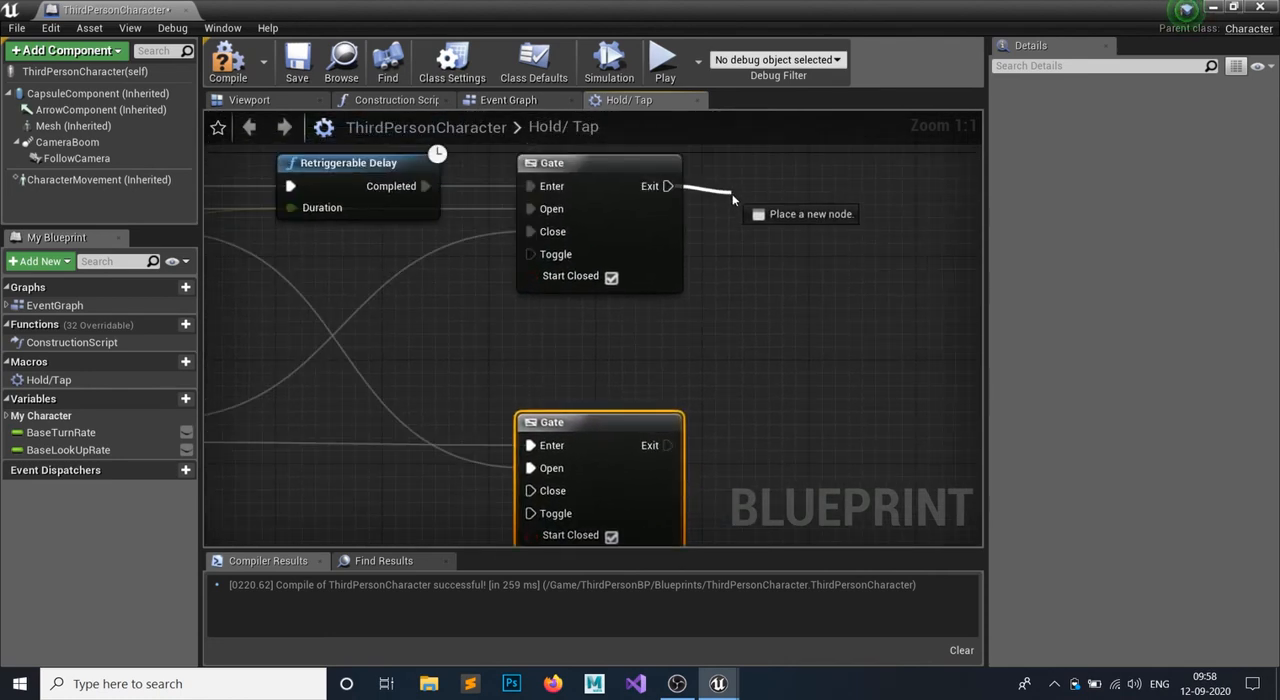
pyautogui.click(800, 212)
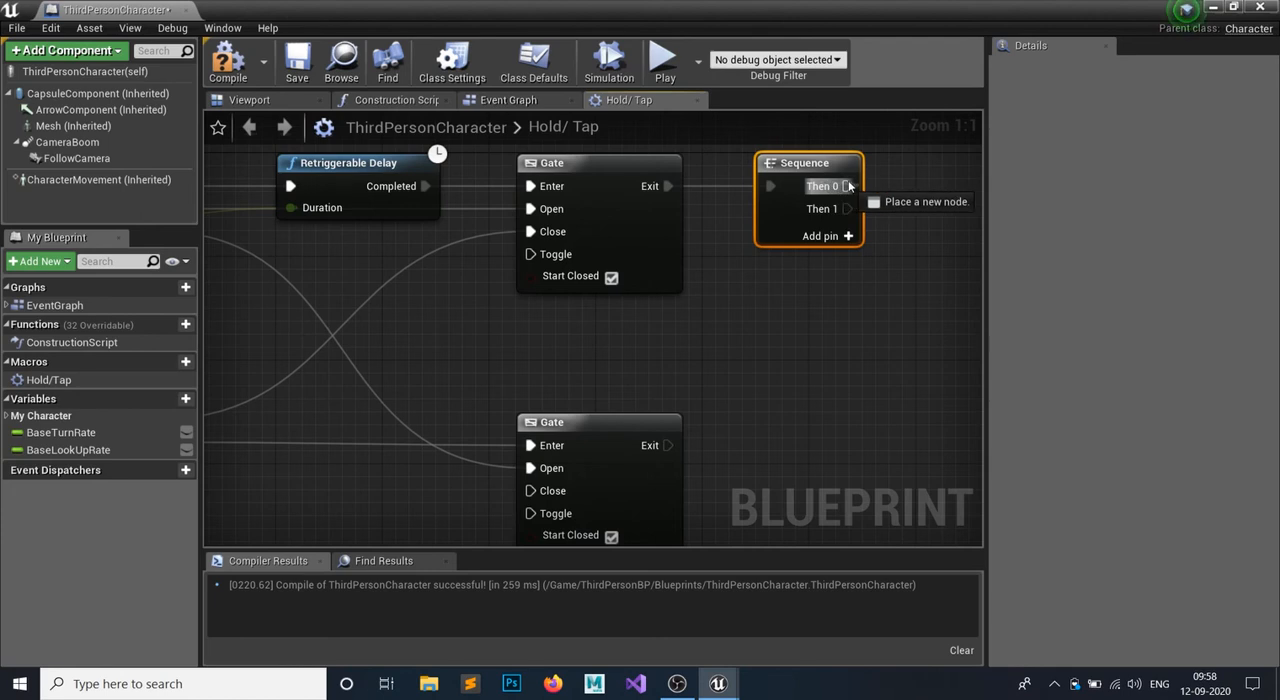
pyautogui.moveTo(848, 186); pyautogui.dragTo(532, 444)
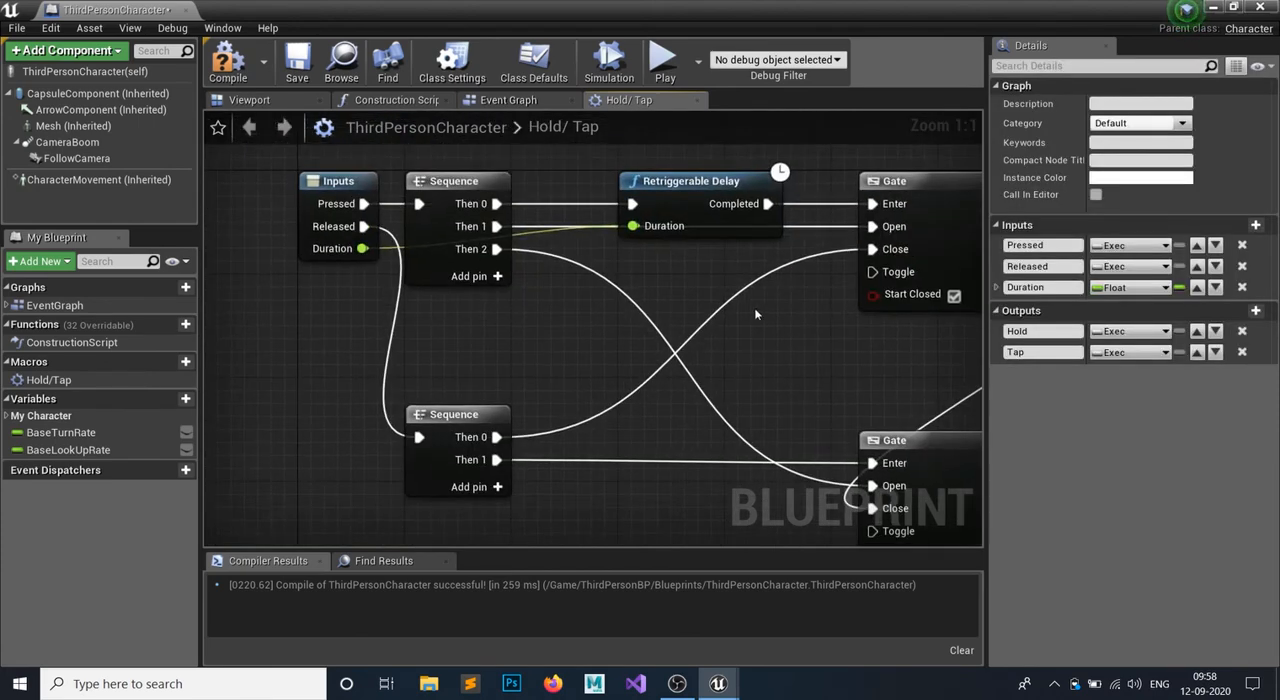
pyautogui.moveTo(362, 248)
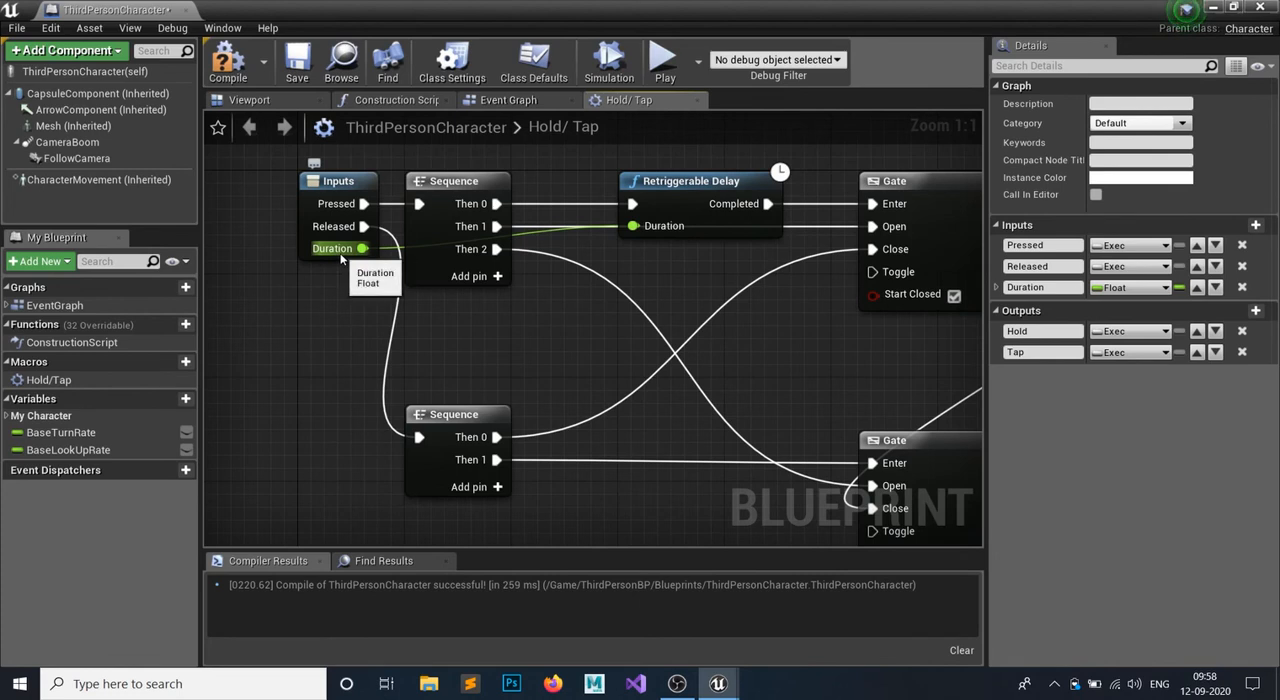
pyautogui.moveTo(490, 338)
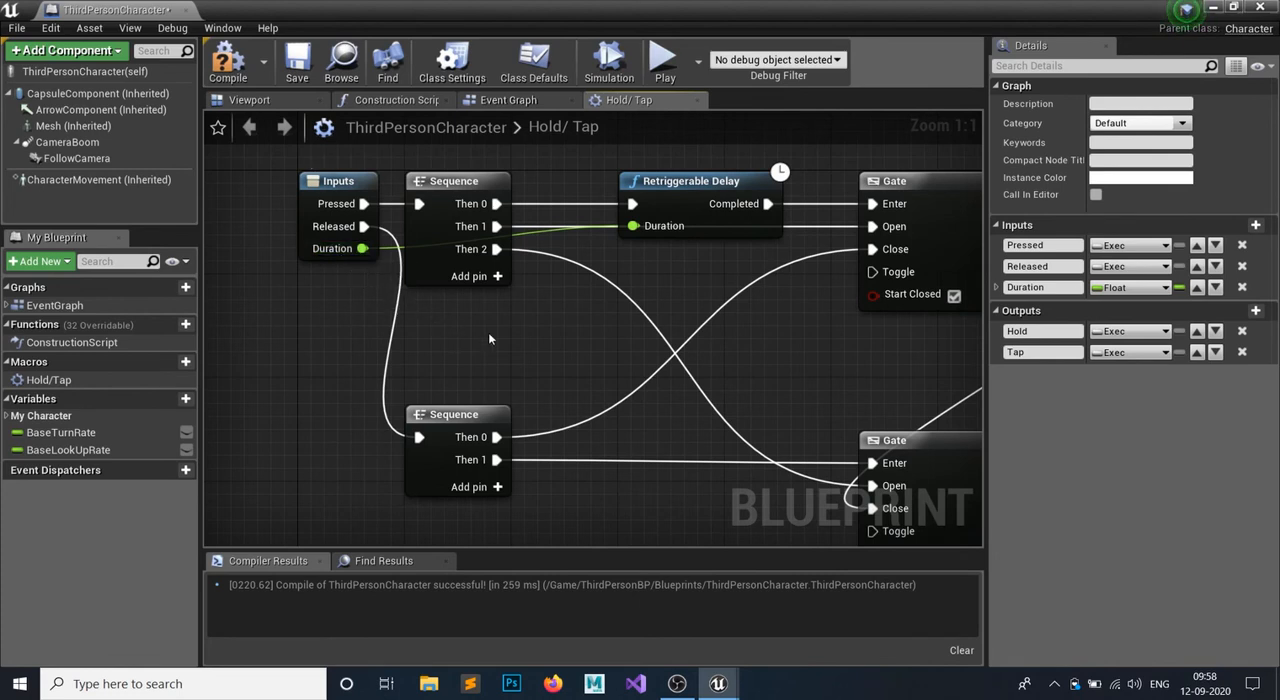
pyautogui.moveTo(776, 360)
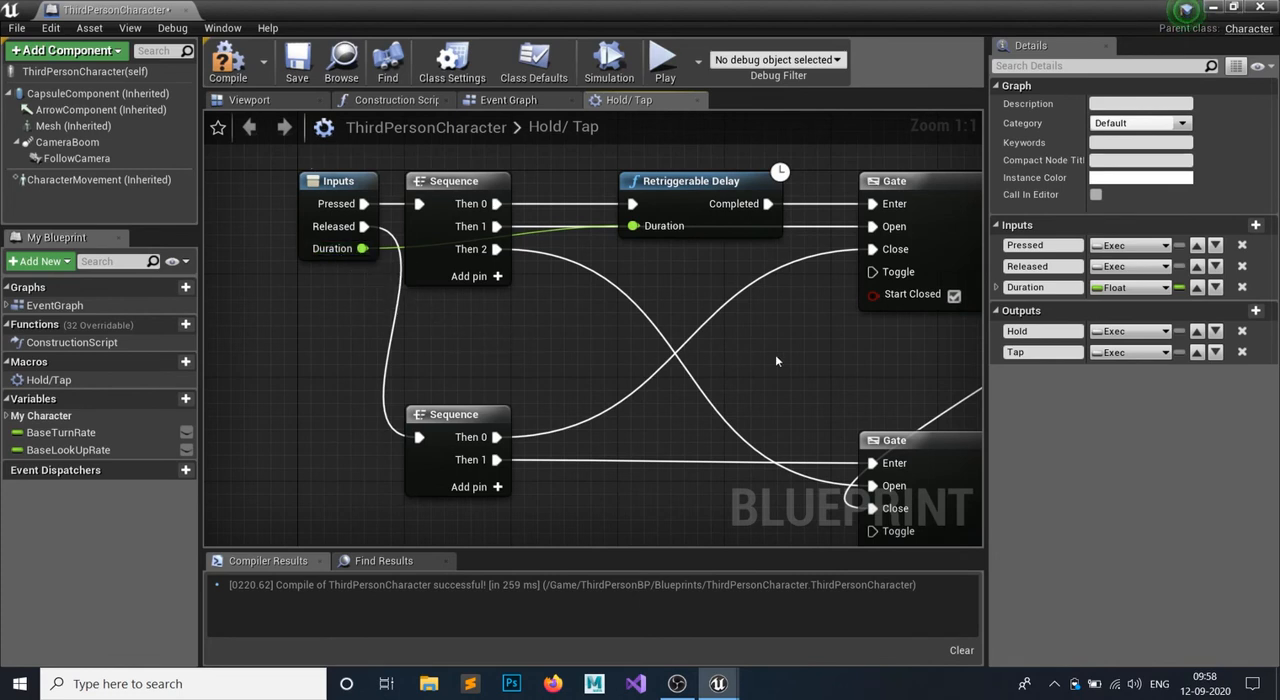
pyautogui.moveTo(756, 332)
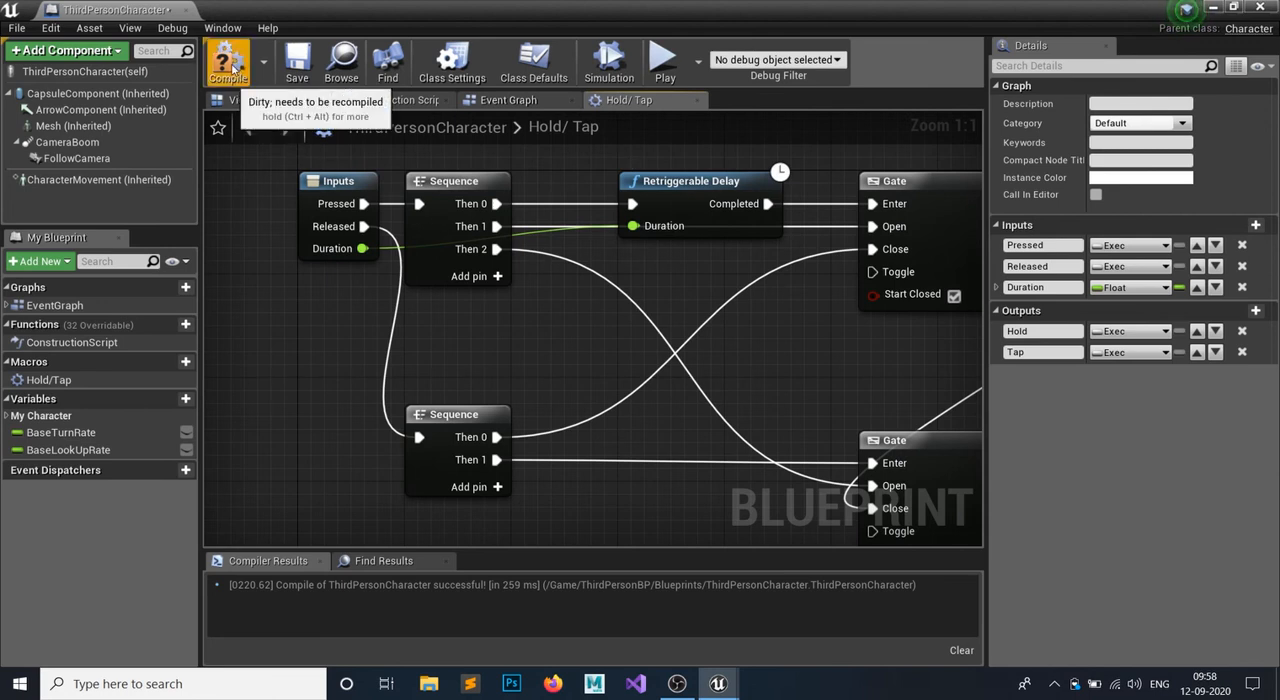
# Compile the blueprint and return to the Event Graph with the key 4 Hold/Tap setup.
pyautogui.click(508, 100)
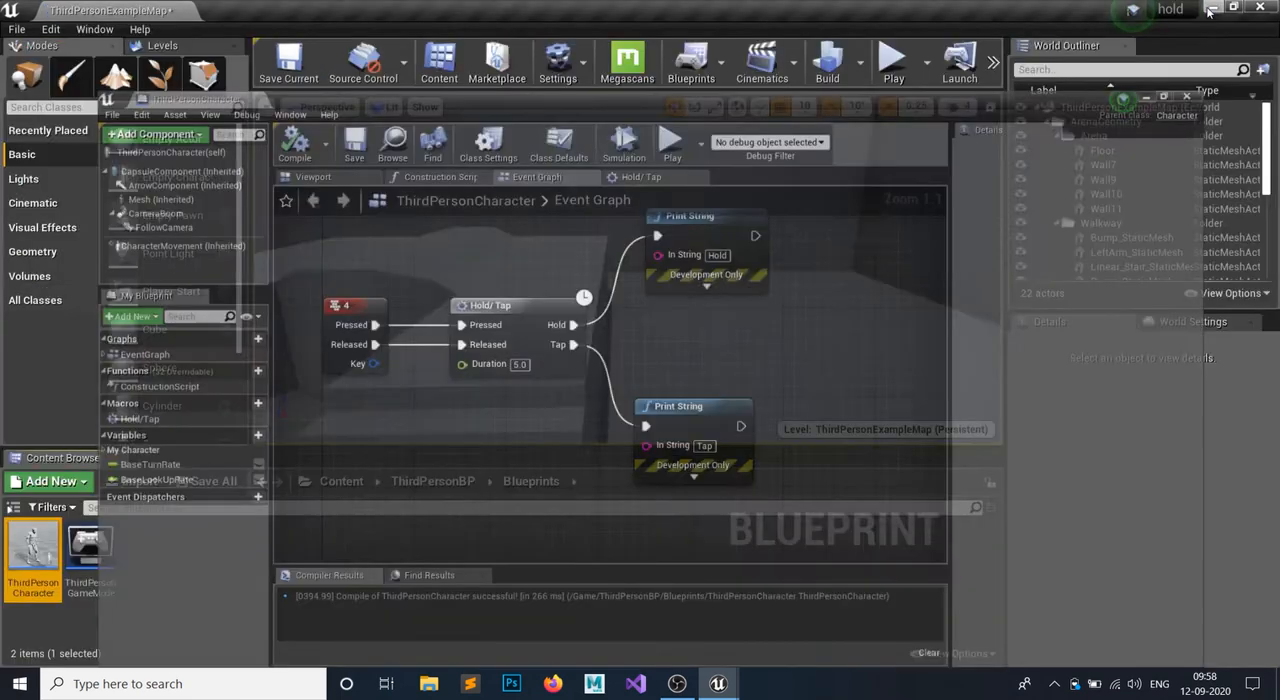
pyautogui.click(892, 60)
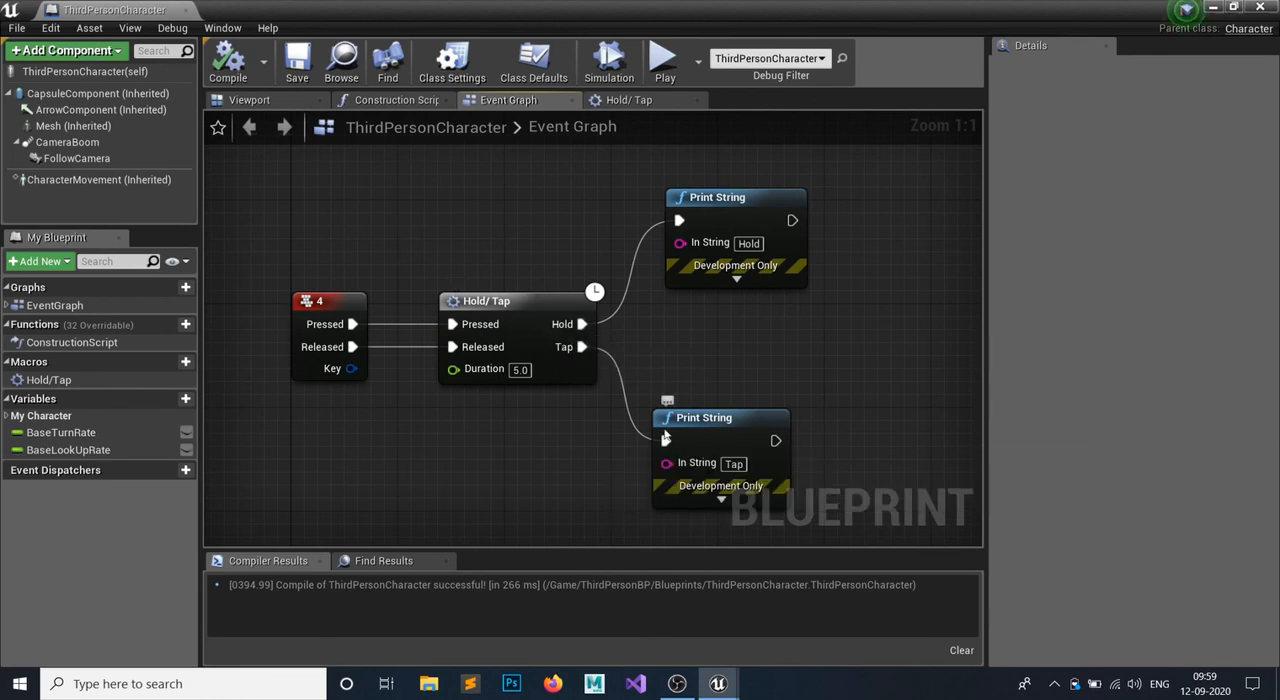
pyautogui.moveTo(390, 234)
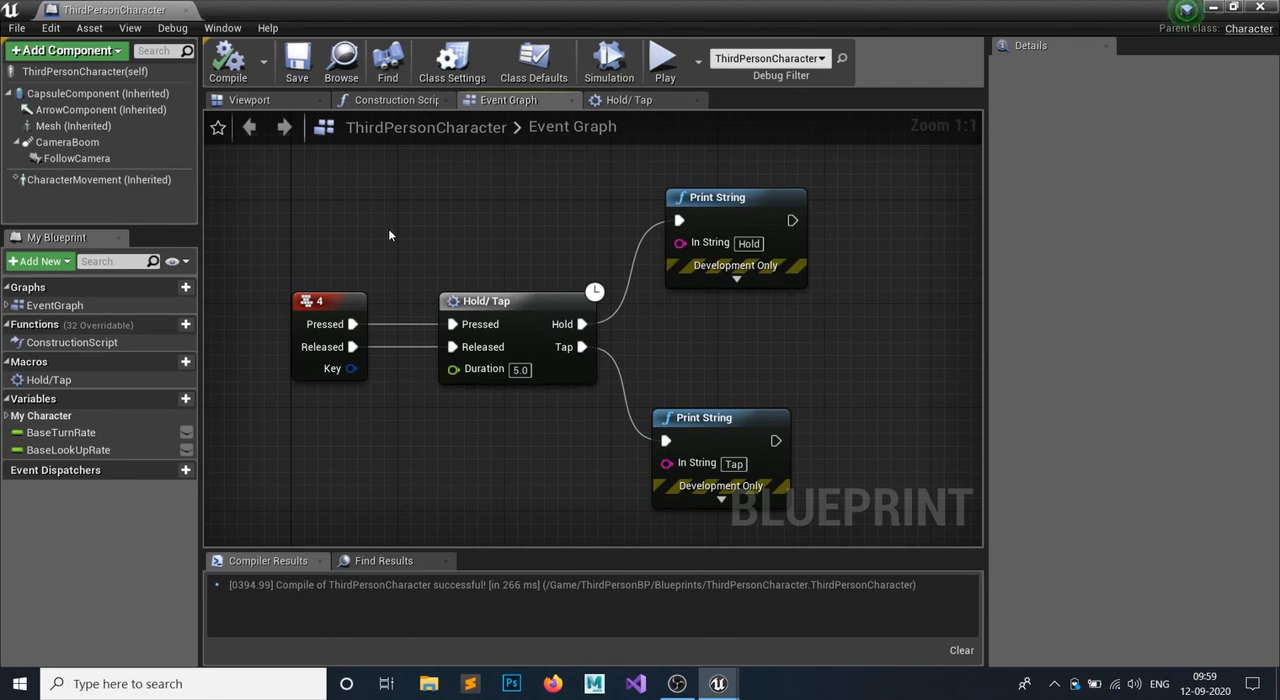